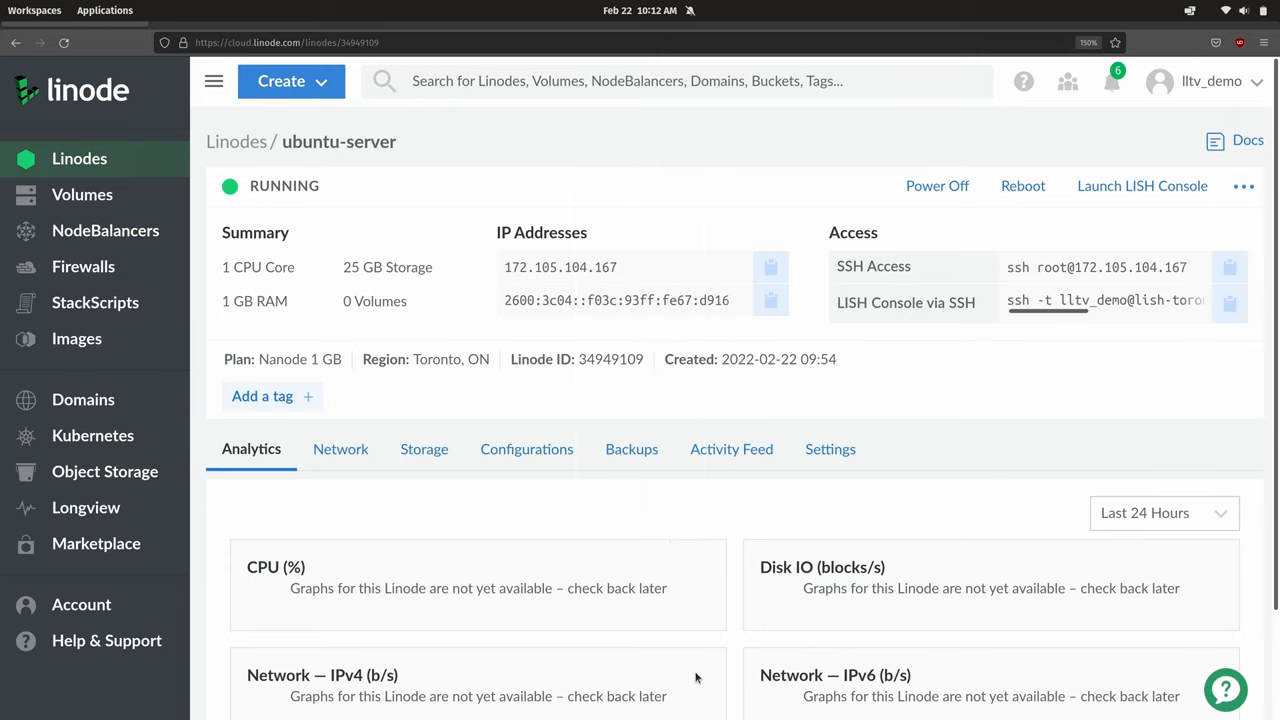
mouse_move(396, 168)
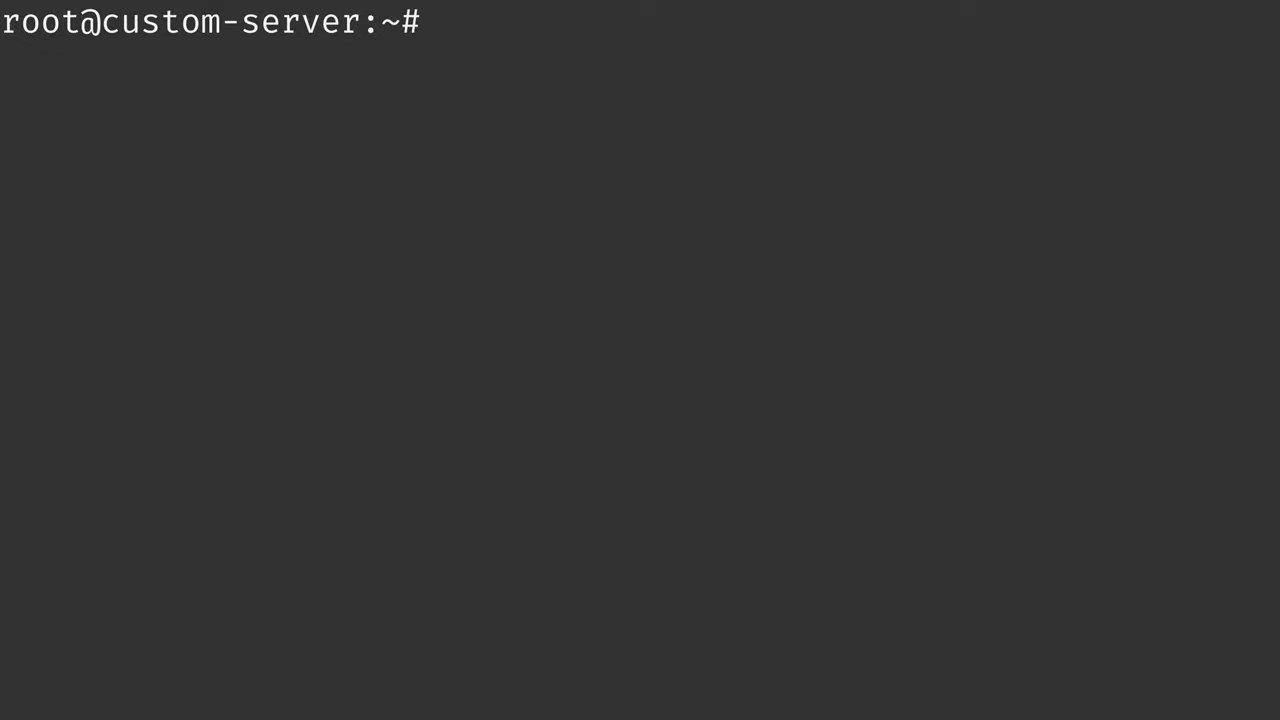
- Run apt update && apt dist-upgrade on custom-server and return to the browser
type("apt")
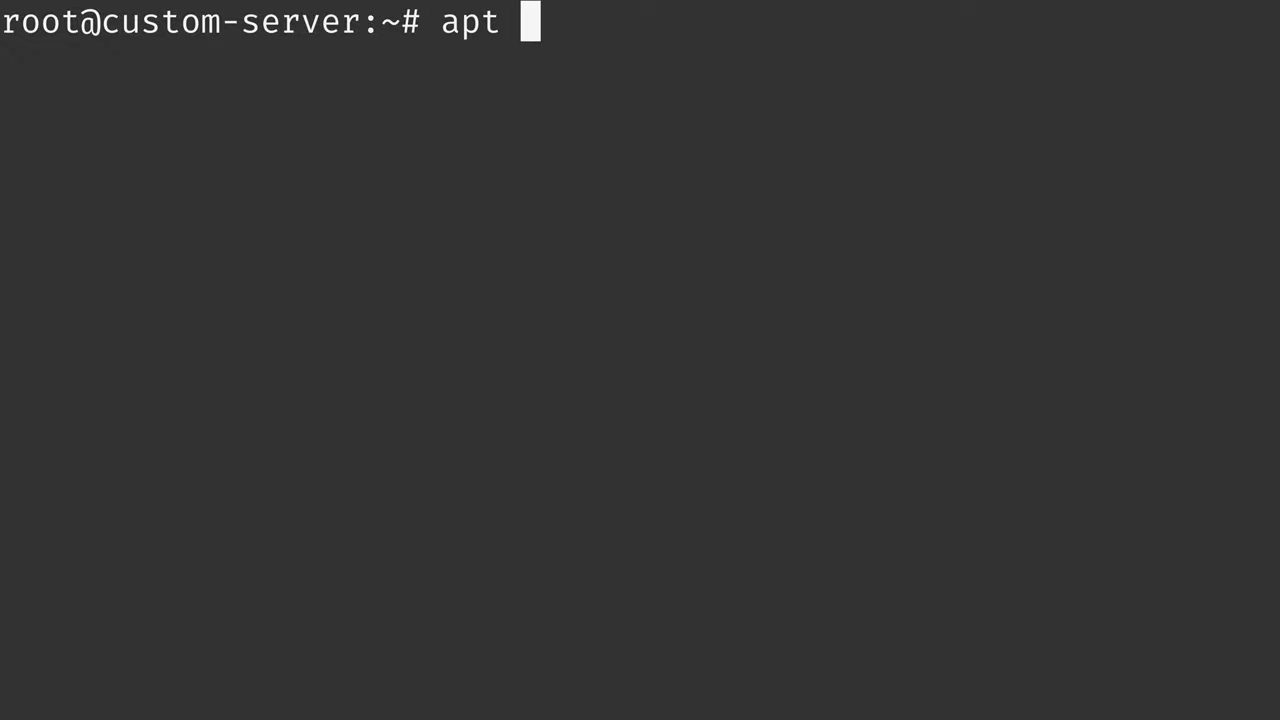
type("update && apt dist-")
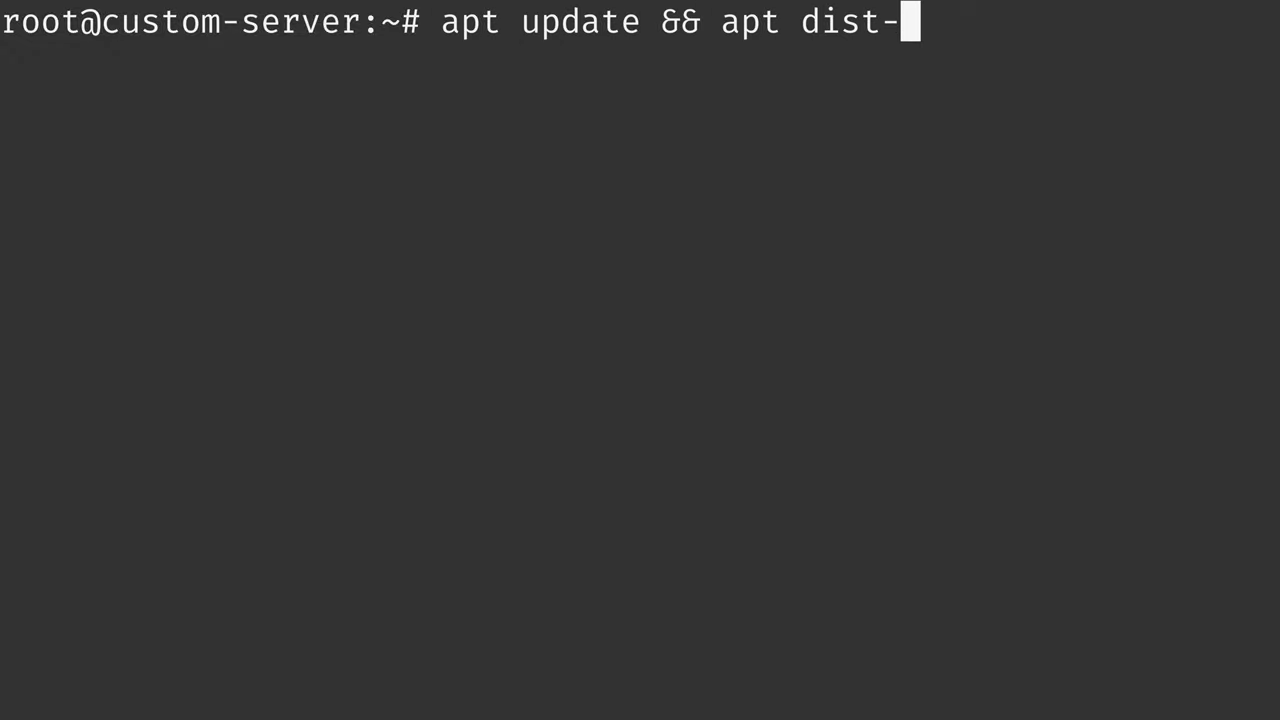
key("Return")
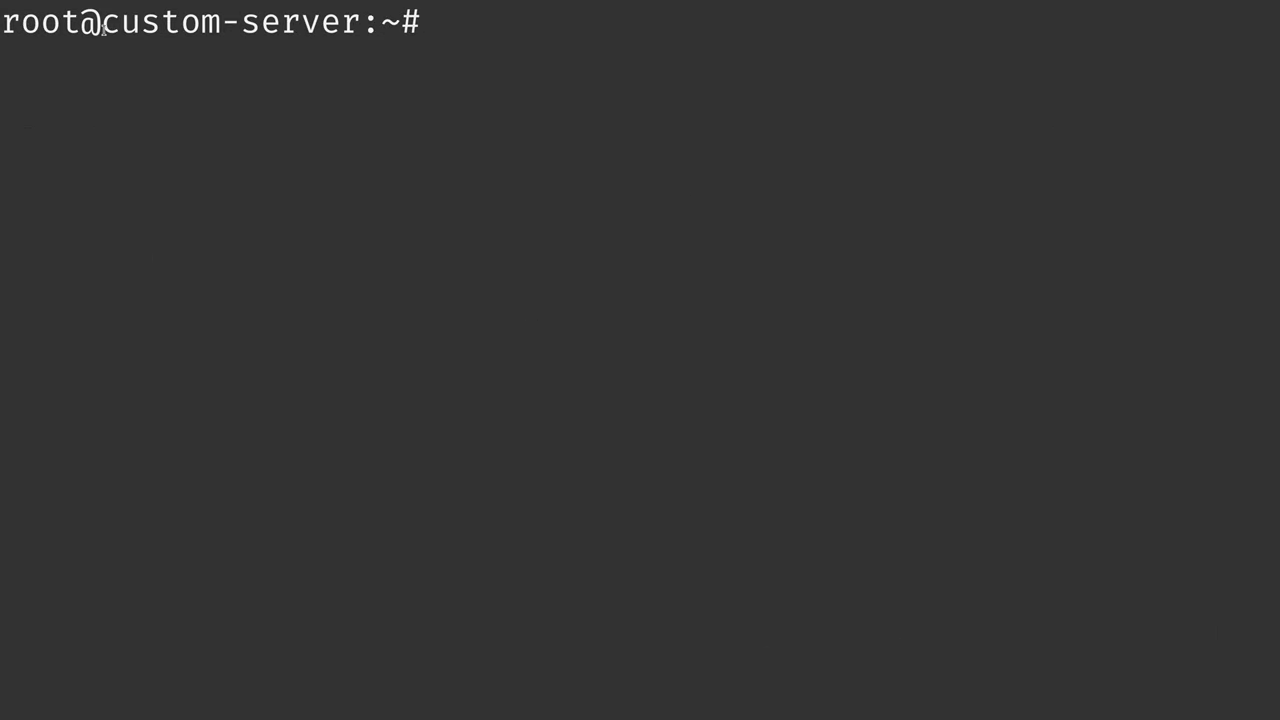
double_click(230, 22)
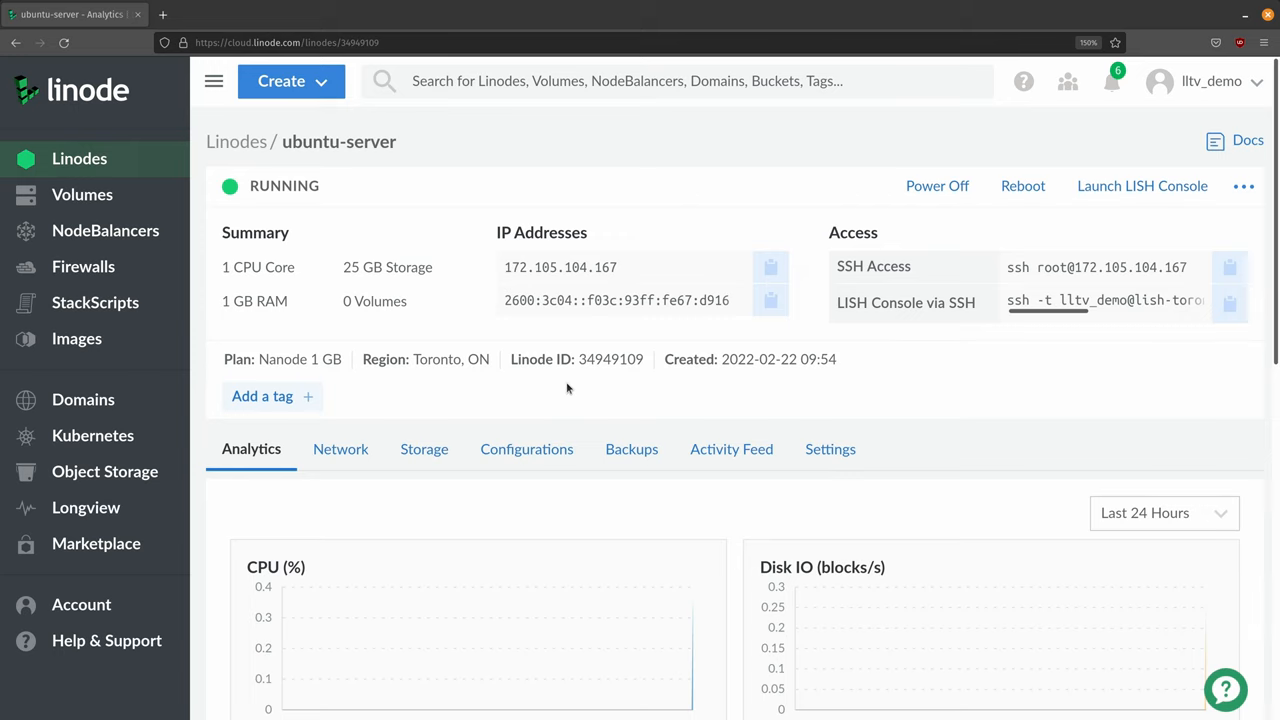
mouse_move(336, 392)
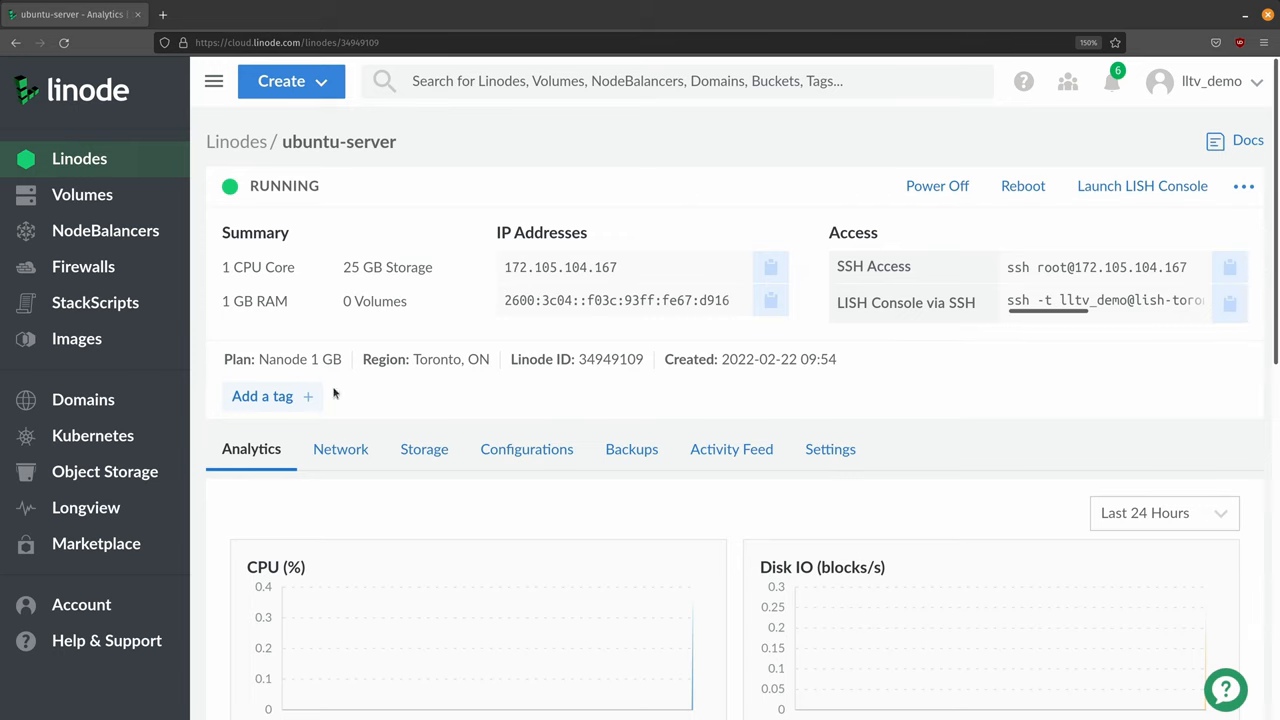
- Go to the Images page from the left sidebar
left_click(76, 338)
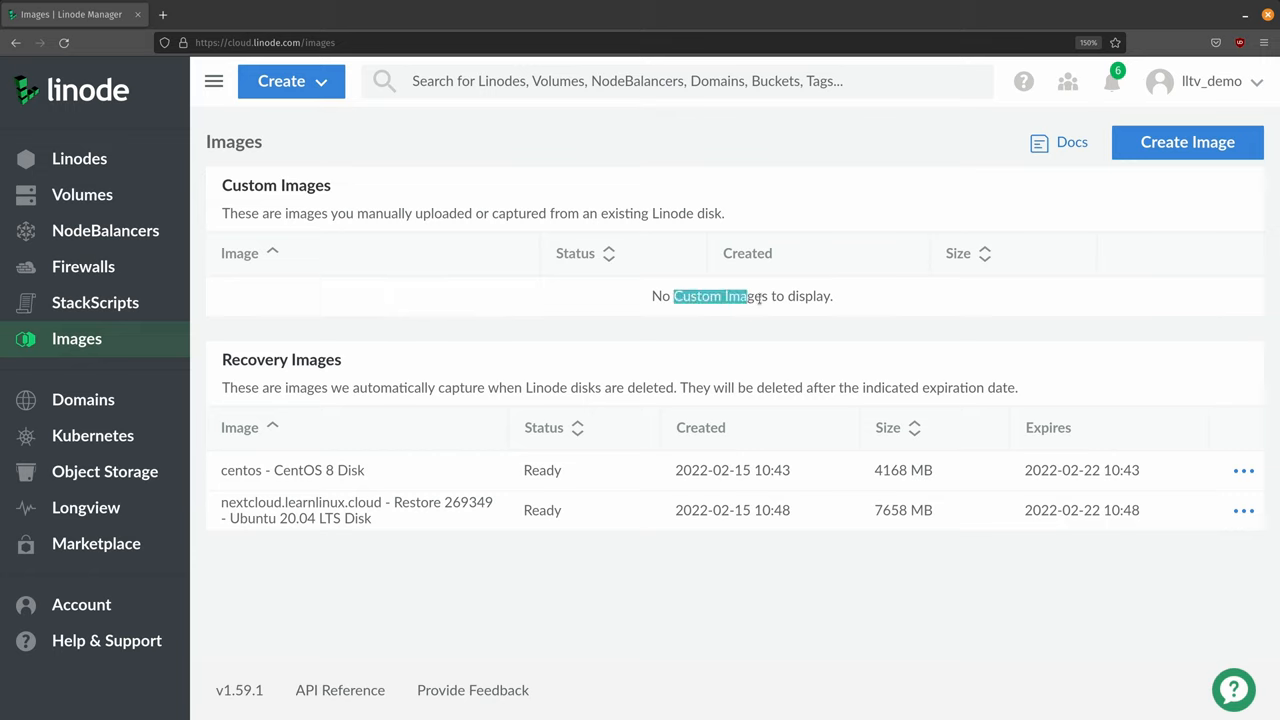
mouse_move(700, 308)
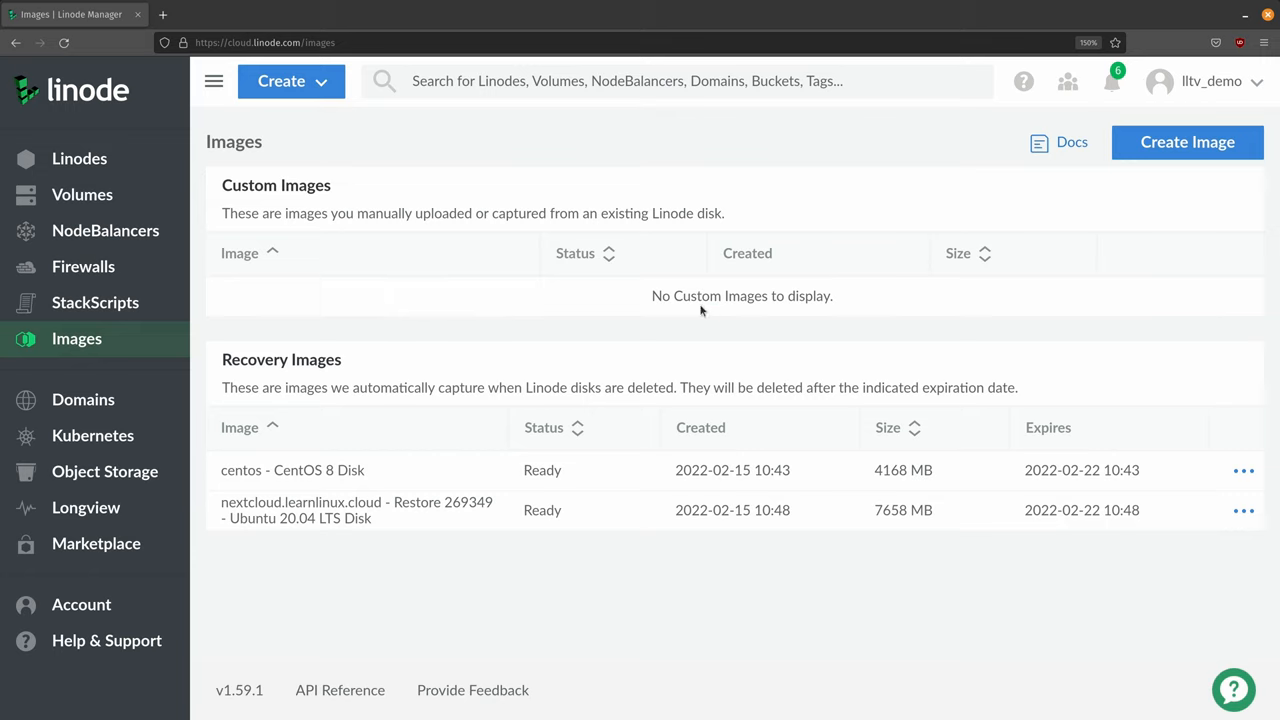
mouse_move(1188, 142)
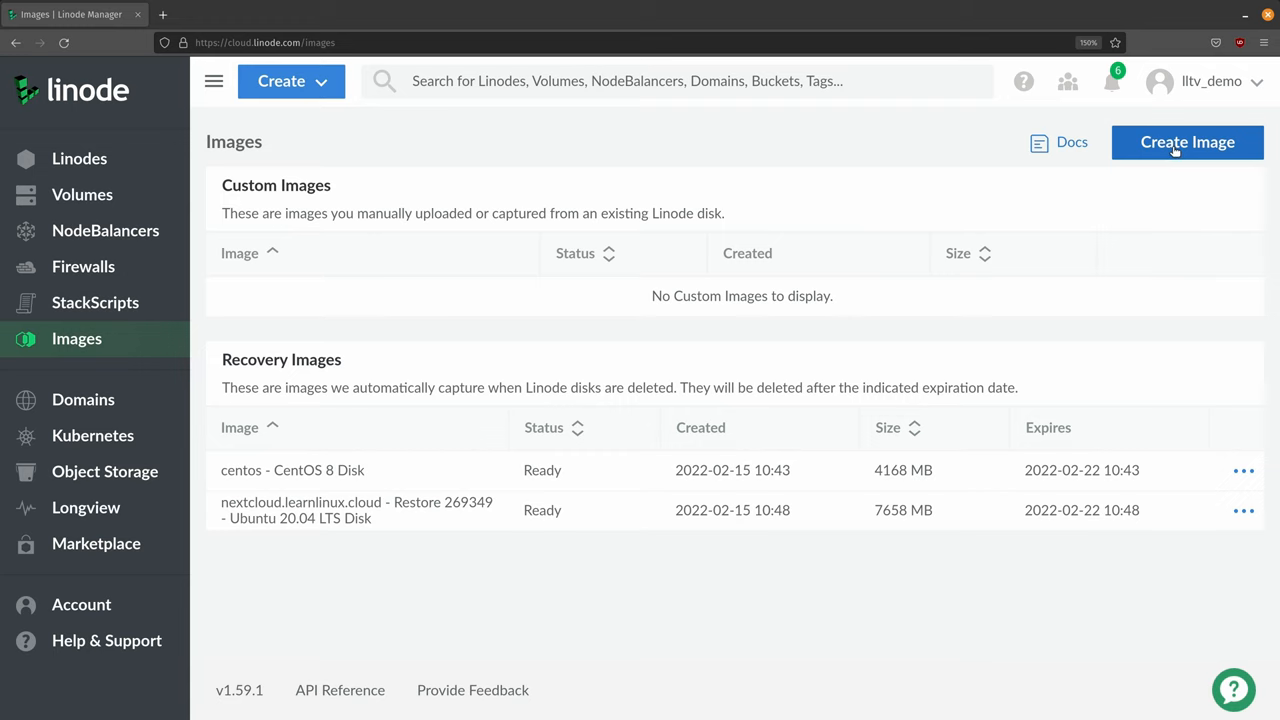
- Start a new image capture from ubuntu-server's Ubuntu 20.04 LTS Disk, labelled custom-server
left_click(1188, 142)
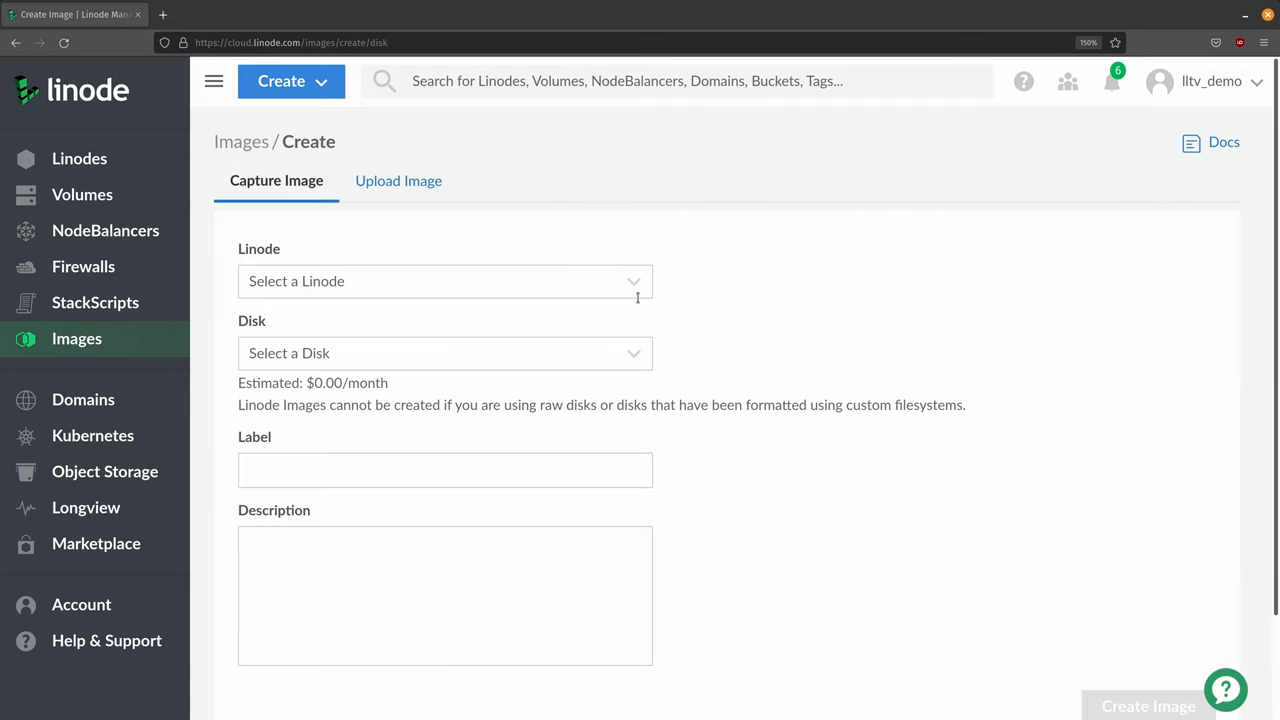
left_click(444, 280)
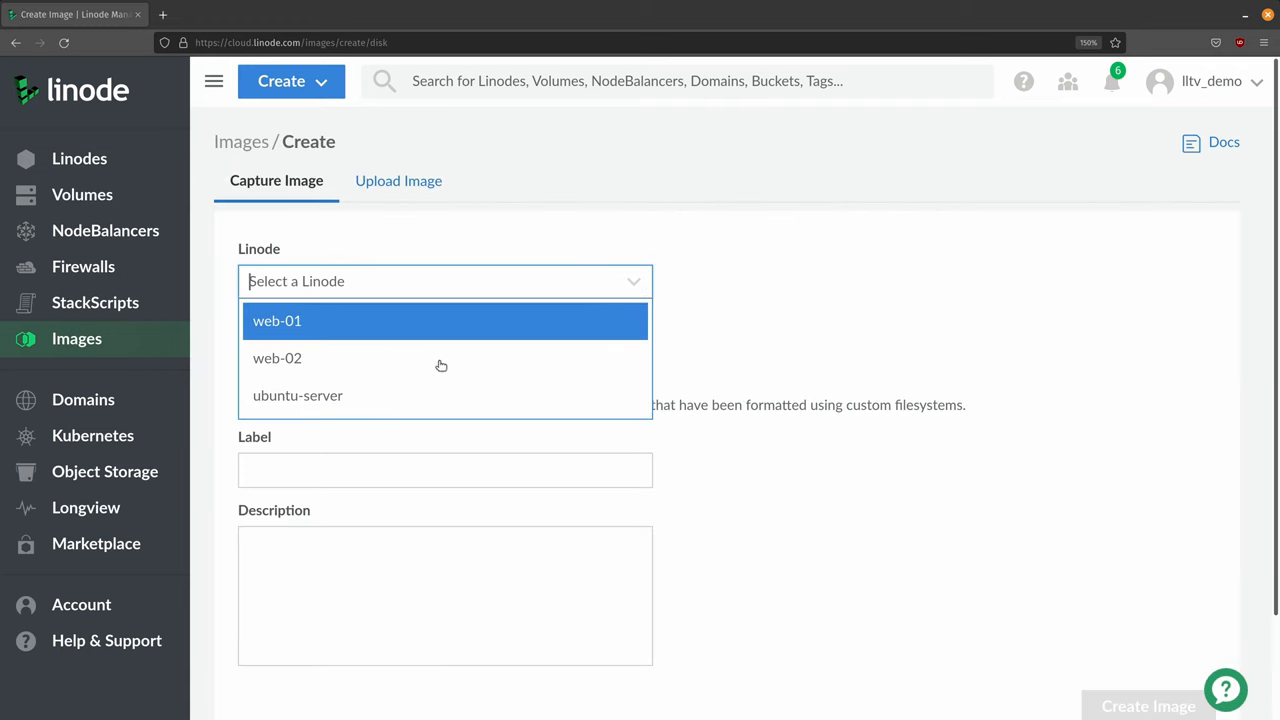
mouse_move(370, 396)
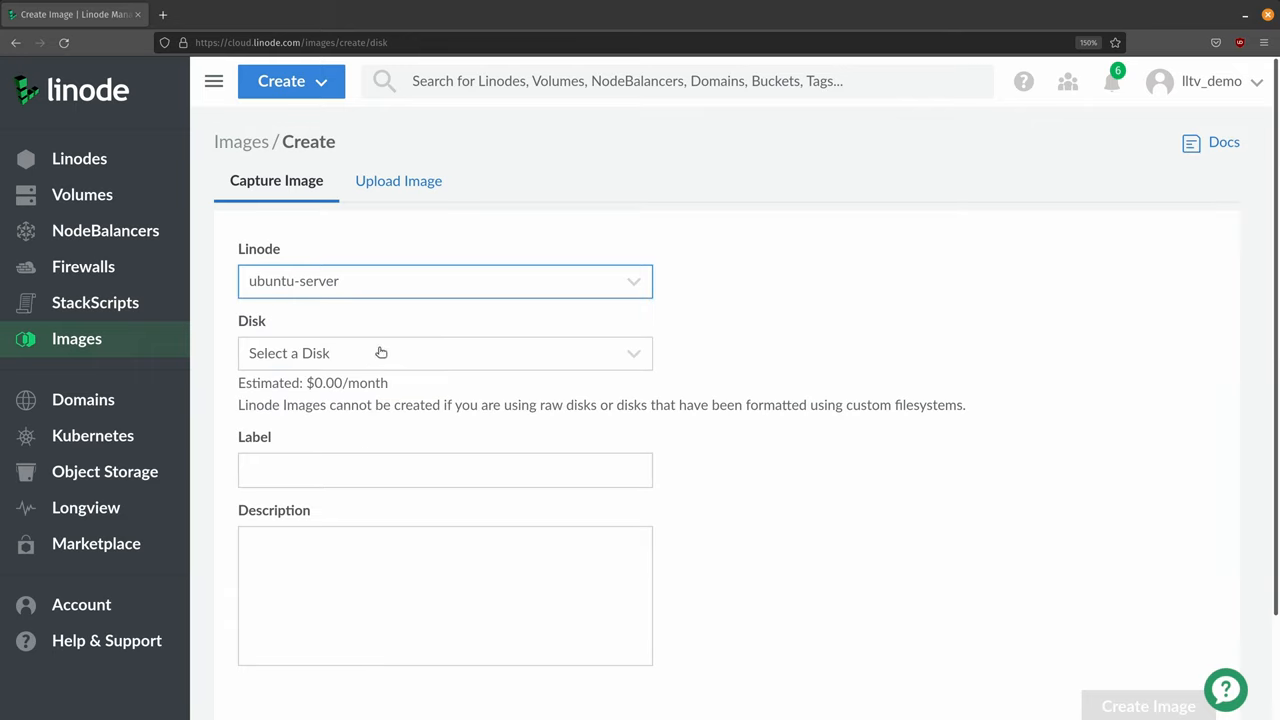
left_click(444, 352)
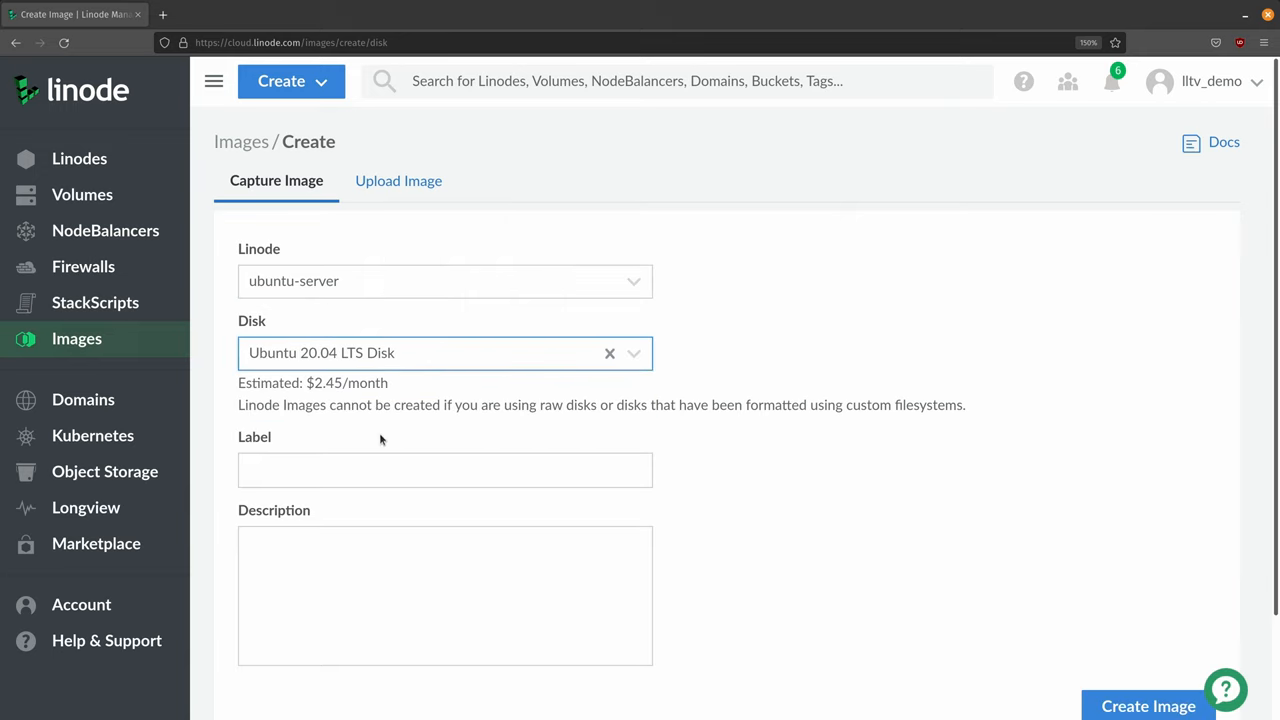
type("custom-serve")
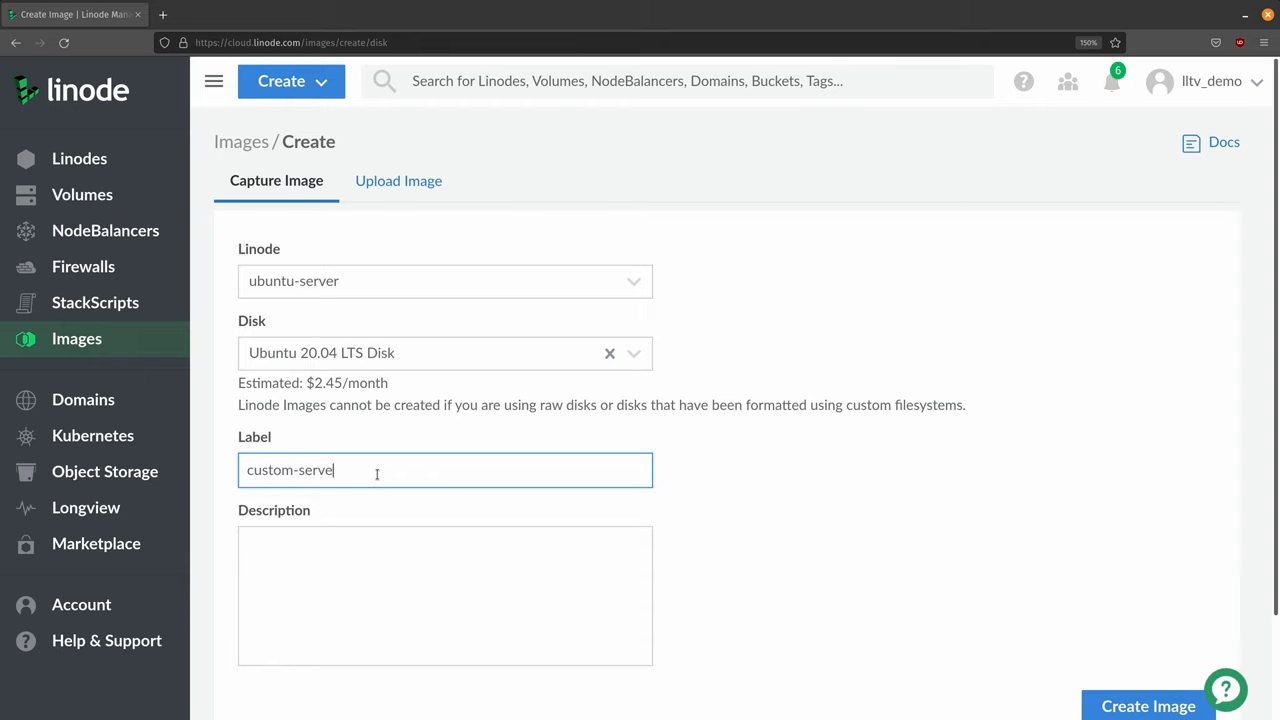
- Describe the image as 'Installed all updates, installed vim-nox, customized the hostname.'
left_click(444, 596)
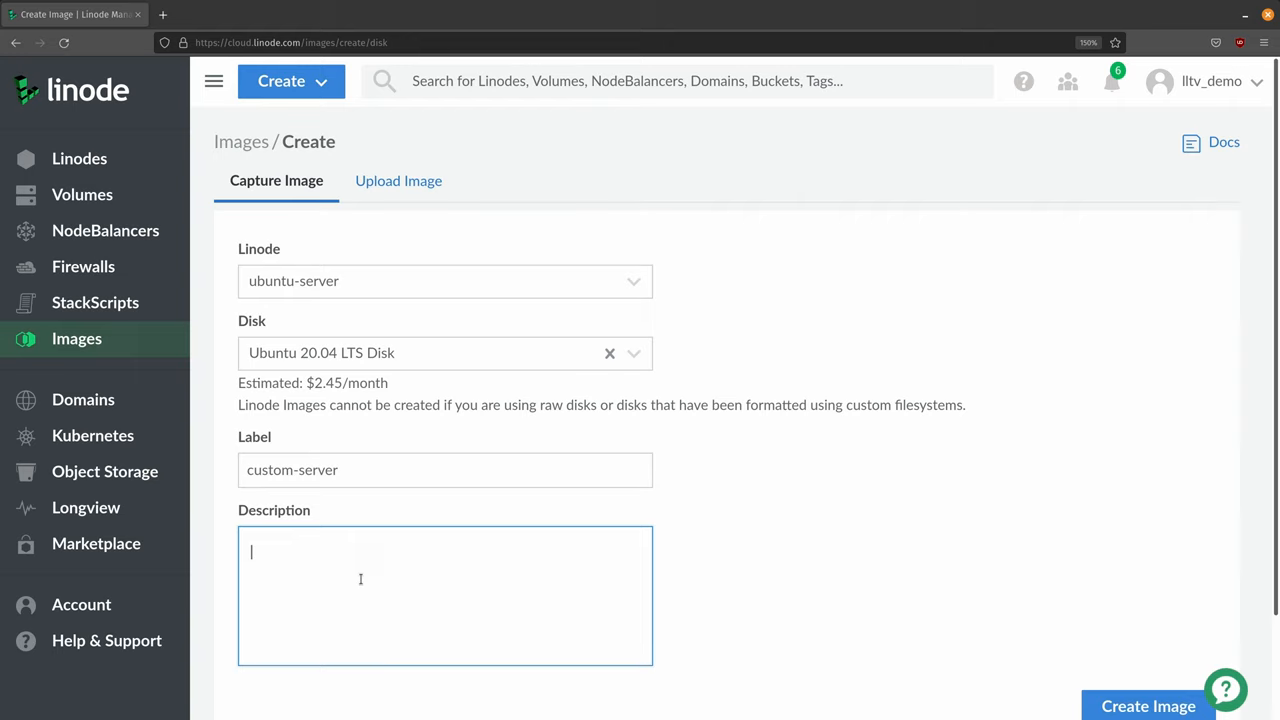
type("Inst")
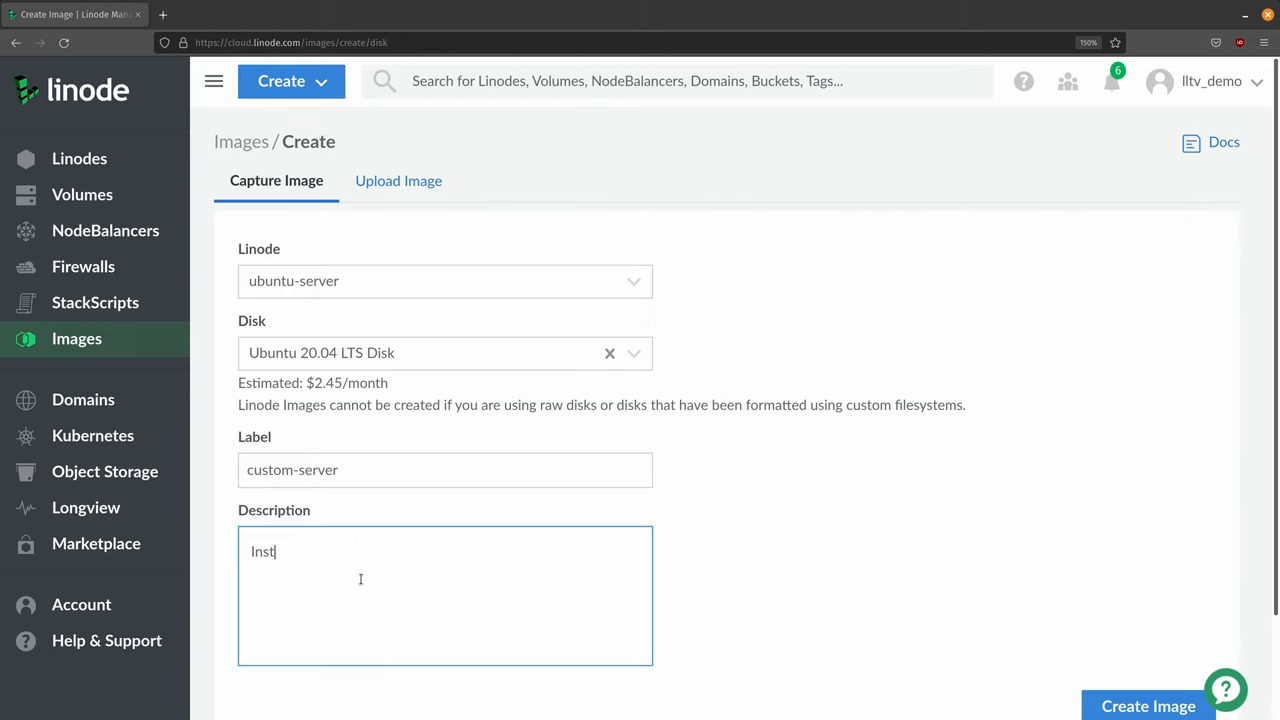
type("alled all updates")
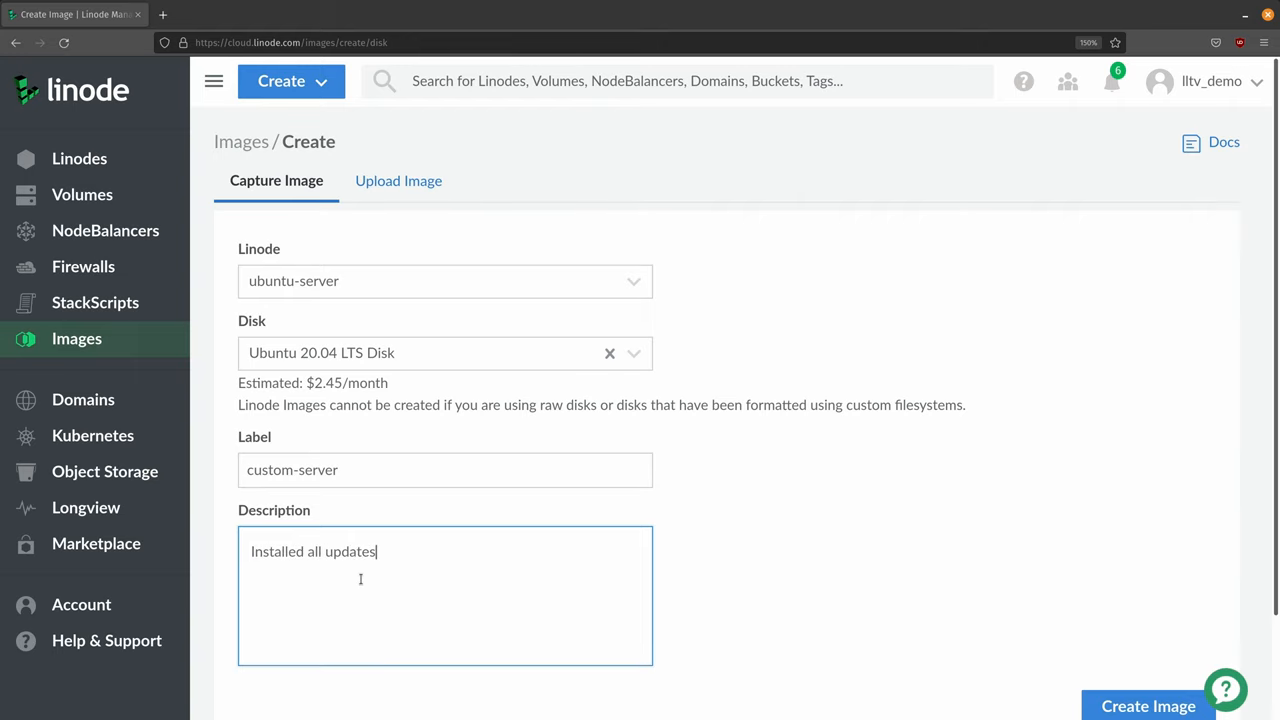
type(", installed")
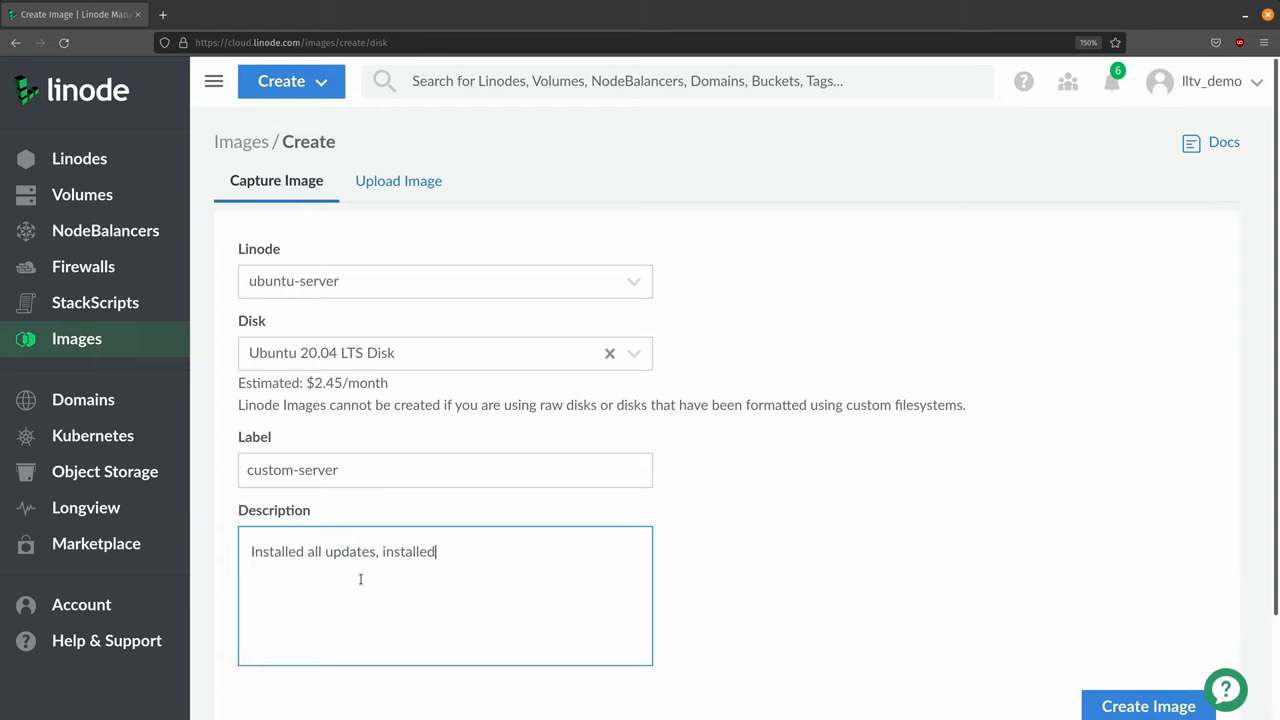
type("vim-nox")
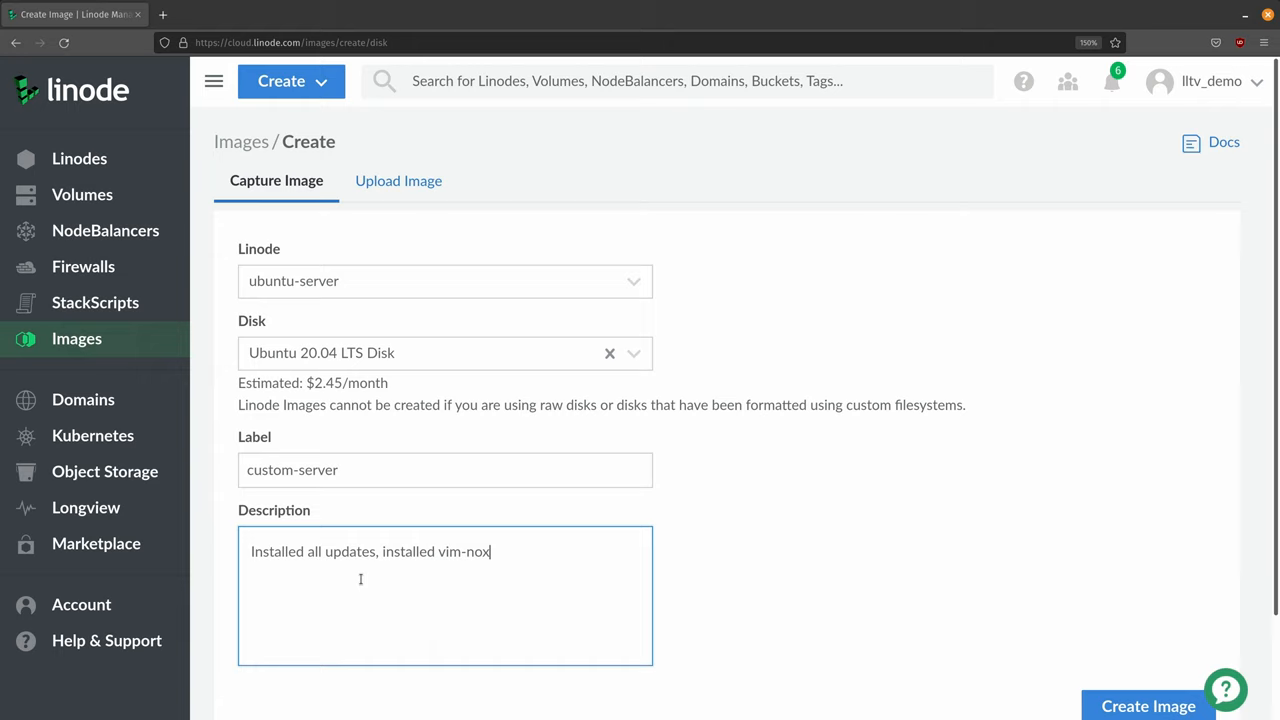
type(", customiz")
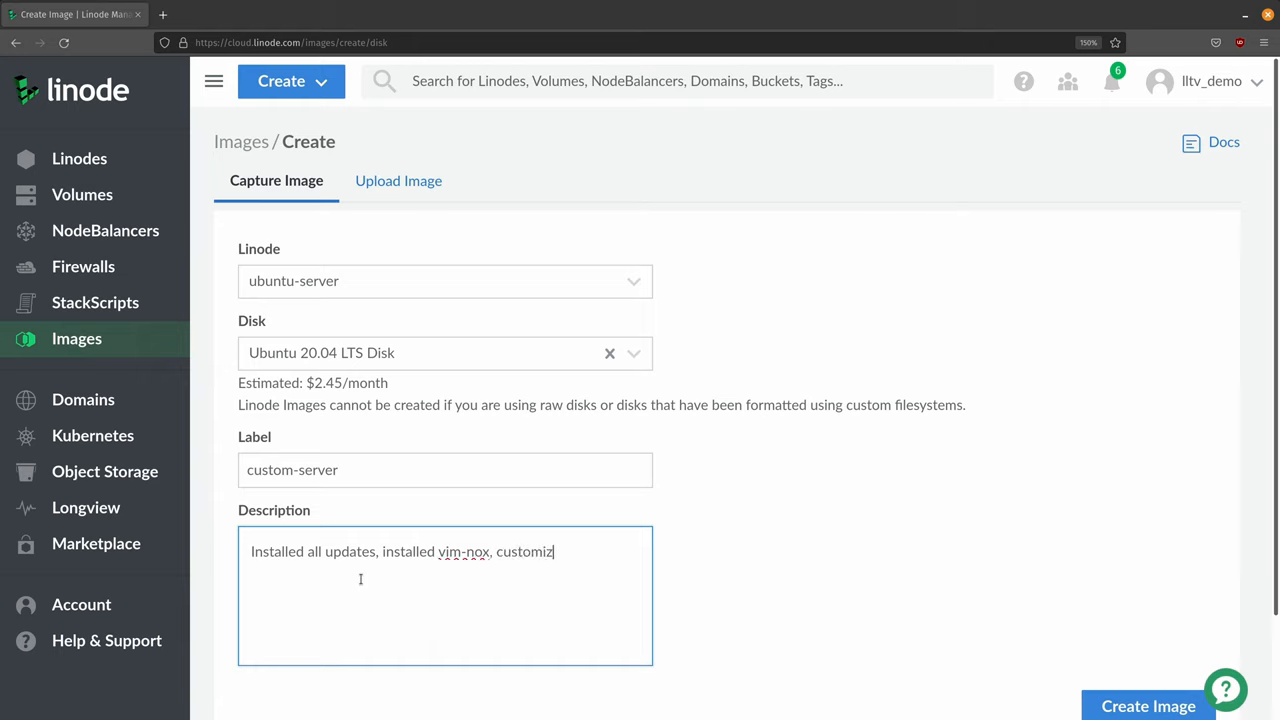
type("ed the hostname.")
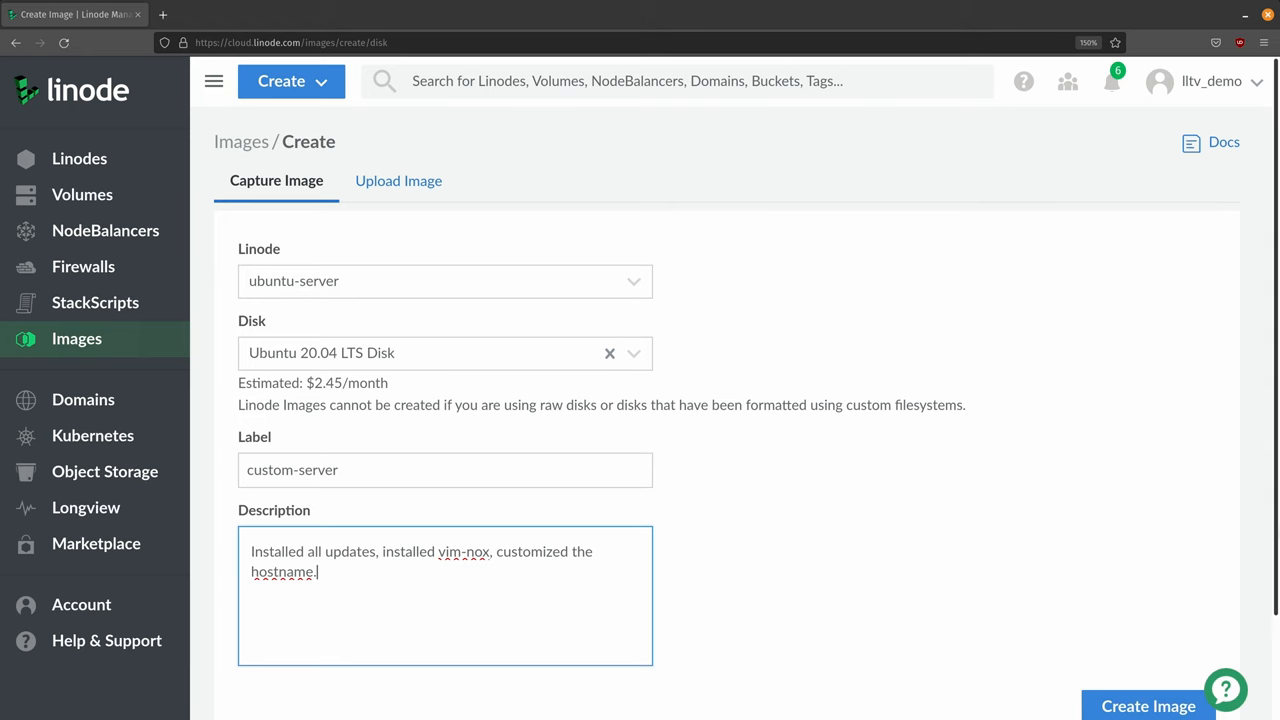
scroll("down", 3)
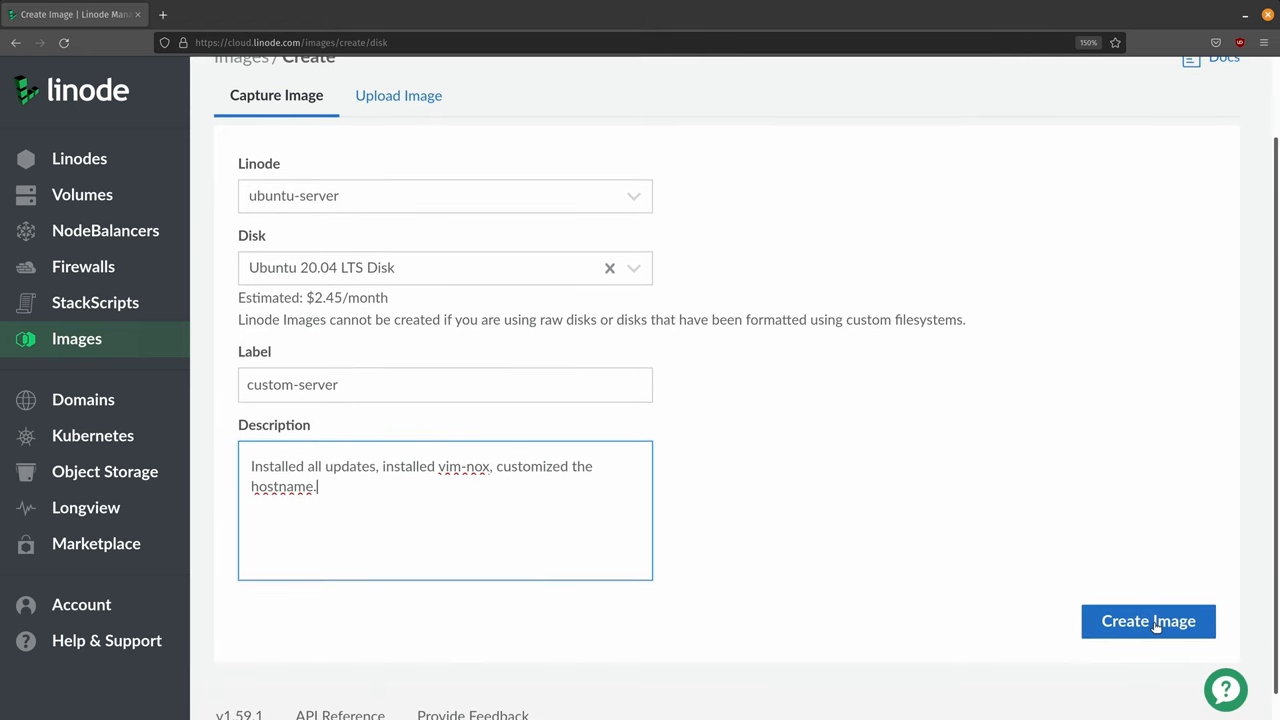
- Create the custom-server image, then deploy it to a new Linode
left_click(1148, 620)
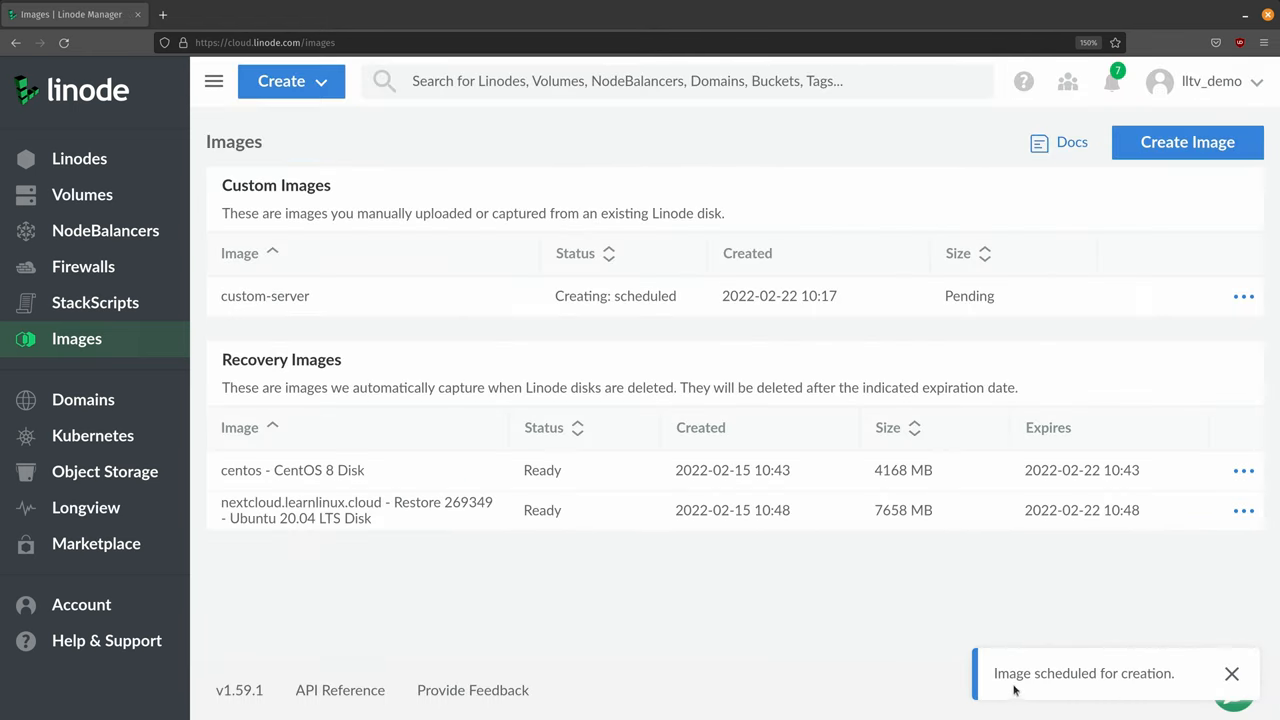
mouse_move(720, 644)
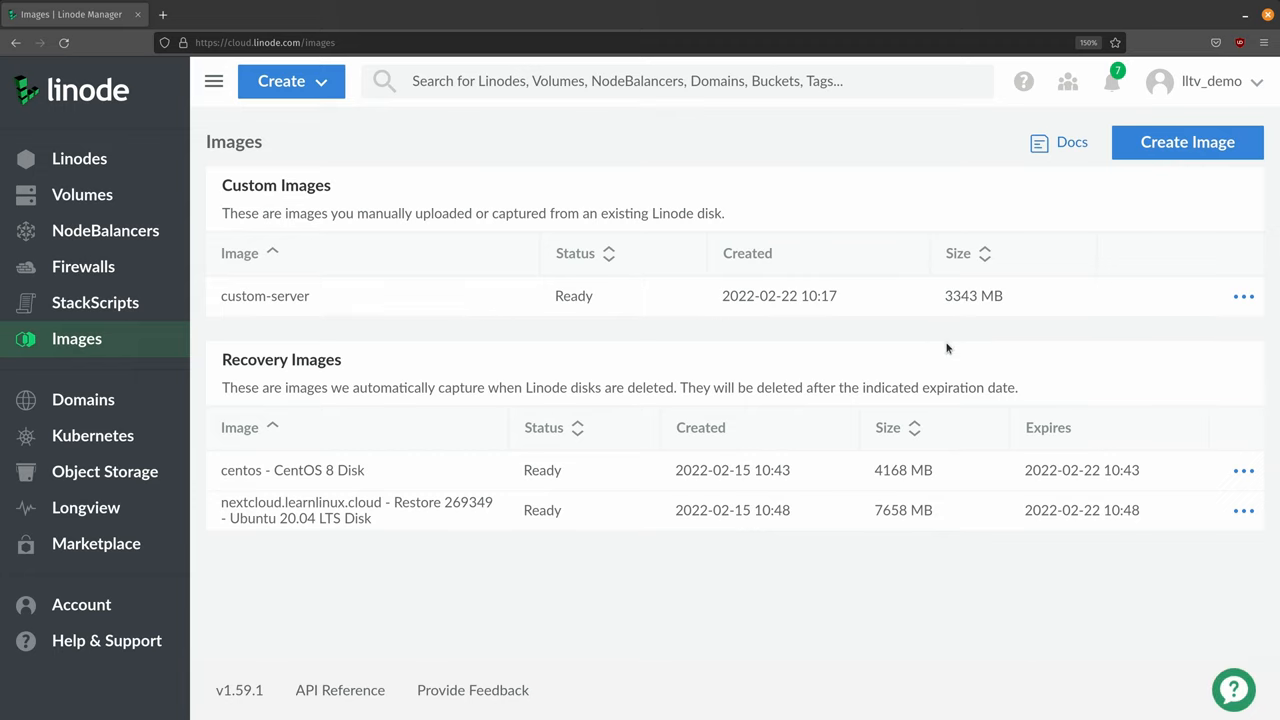
mouse_move(972, 304)
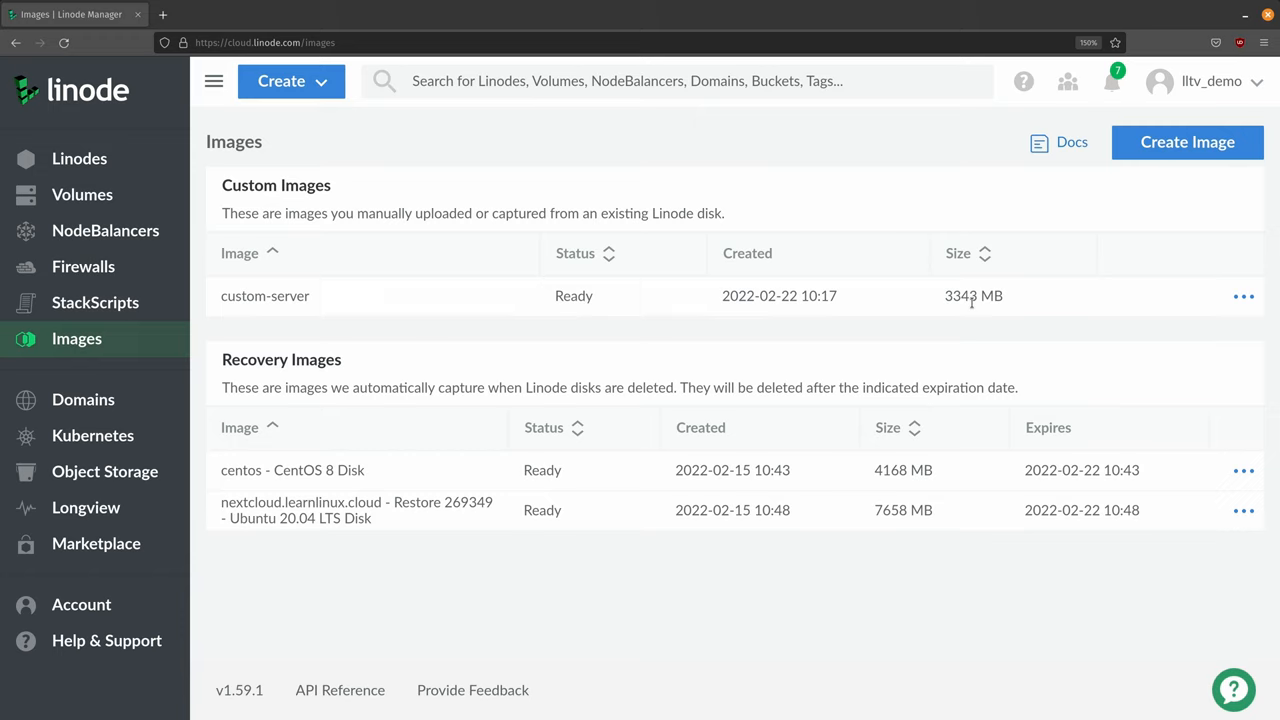
mouse_move(1124, 62)
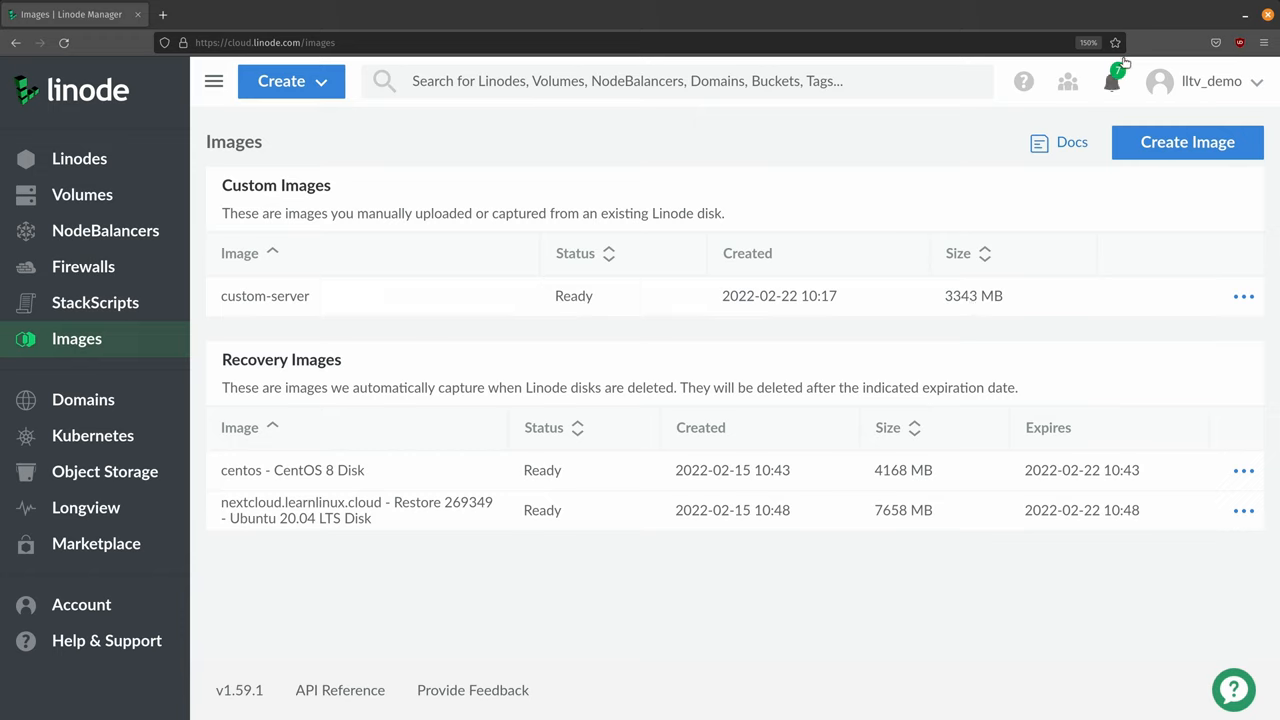
mouse_move(1112, 80)
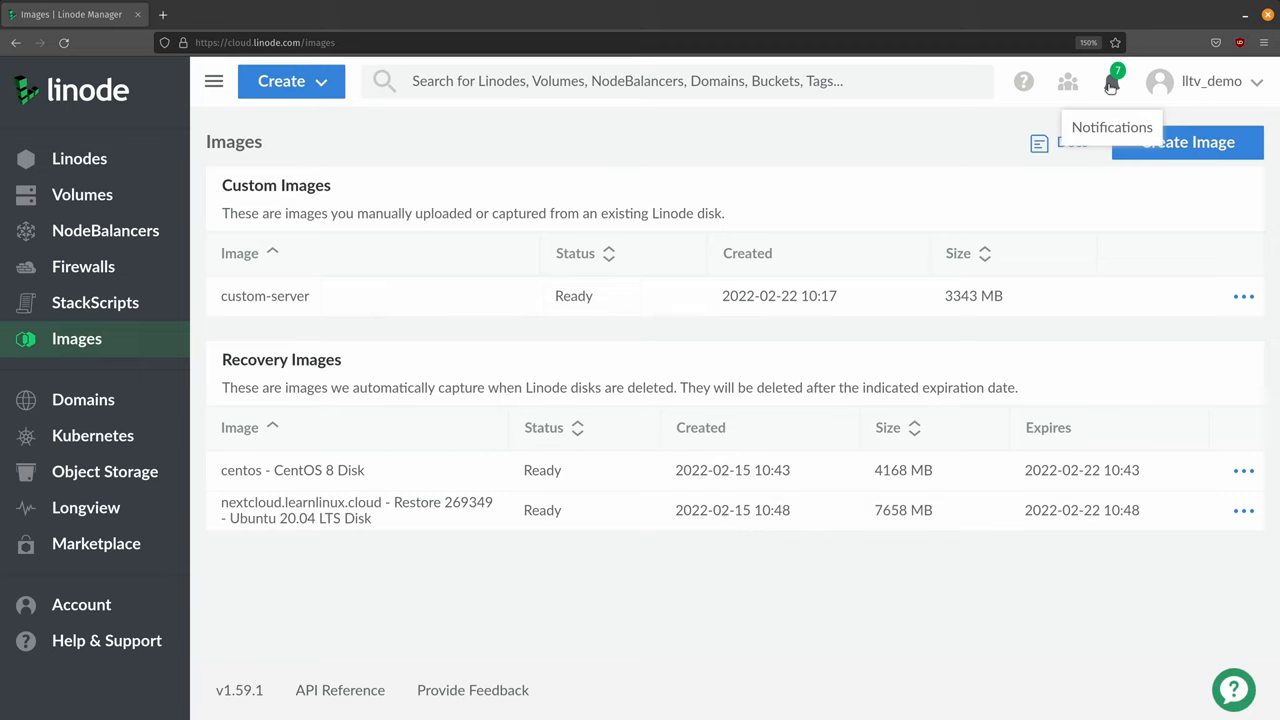
mouse_move(1224, 328)
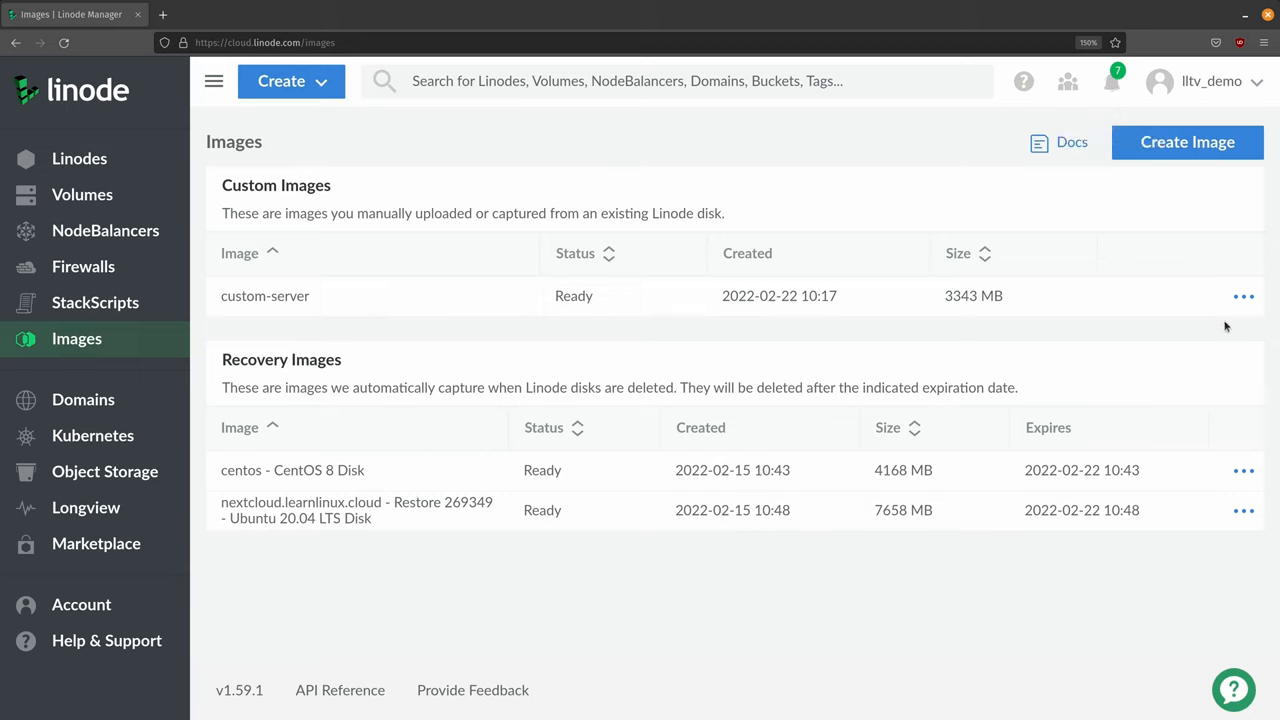
left_click(1244, 296)
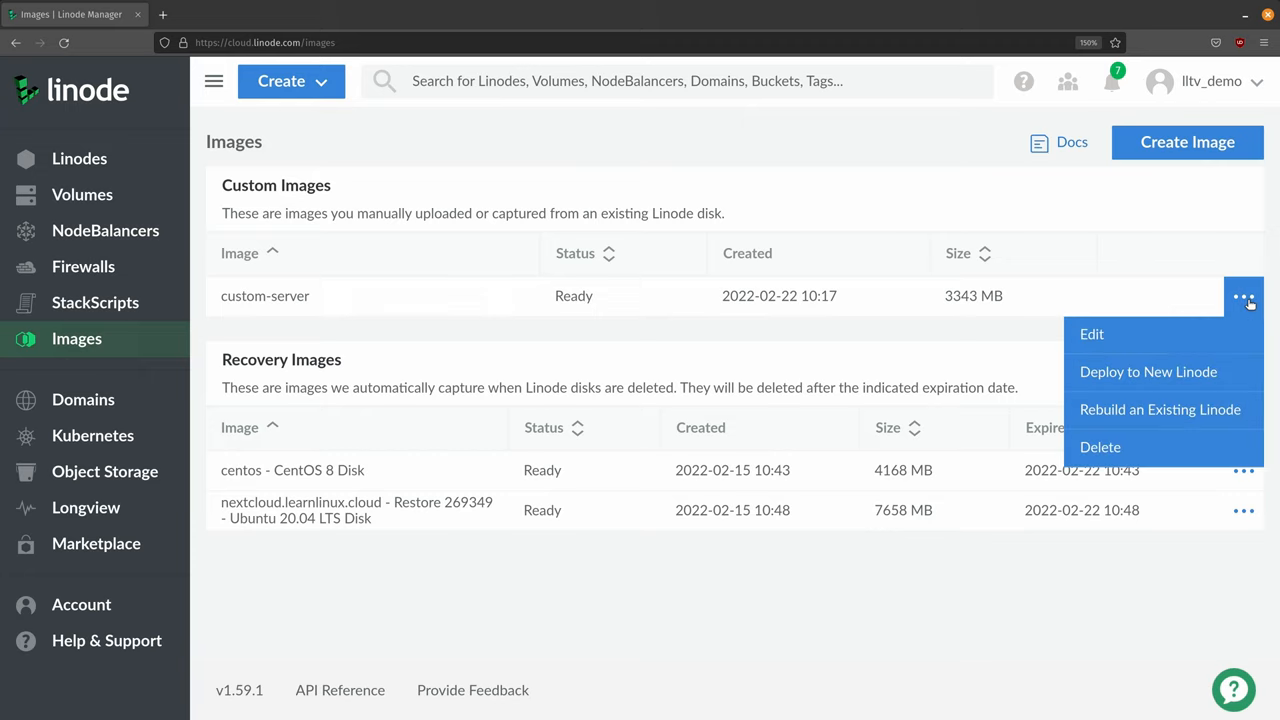
mouse_move(1148, 370)
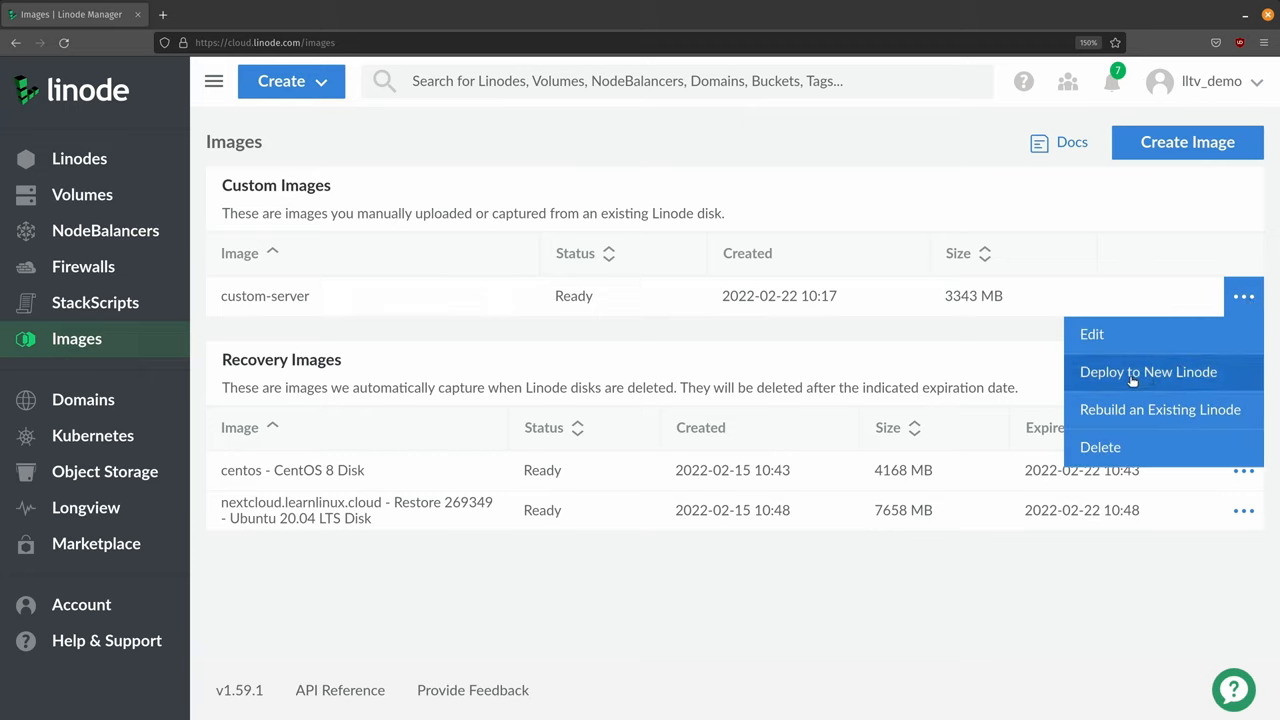
left_click(1148, 372)
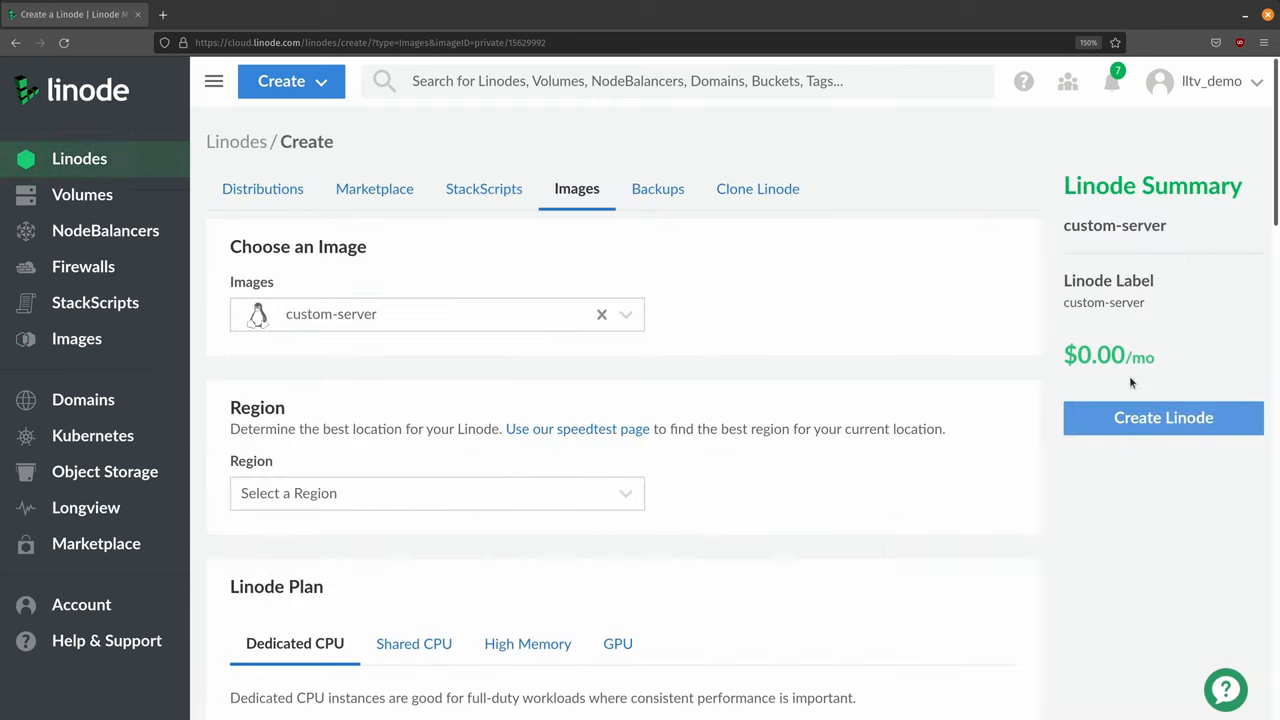
mouse_move(1064, 384)
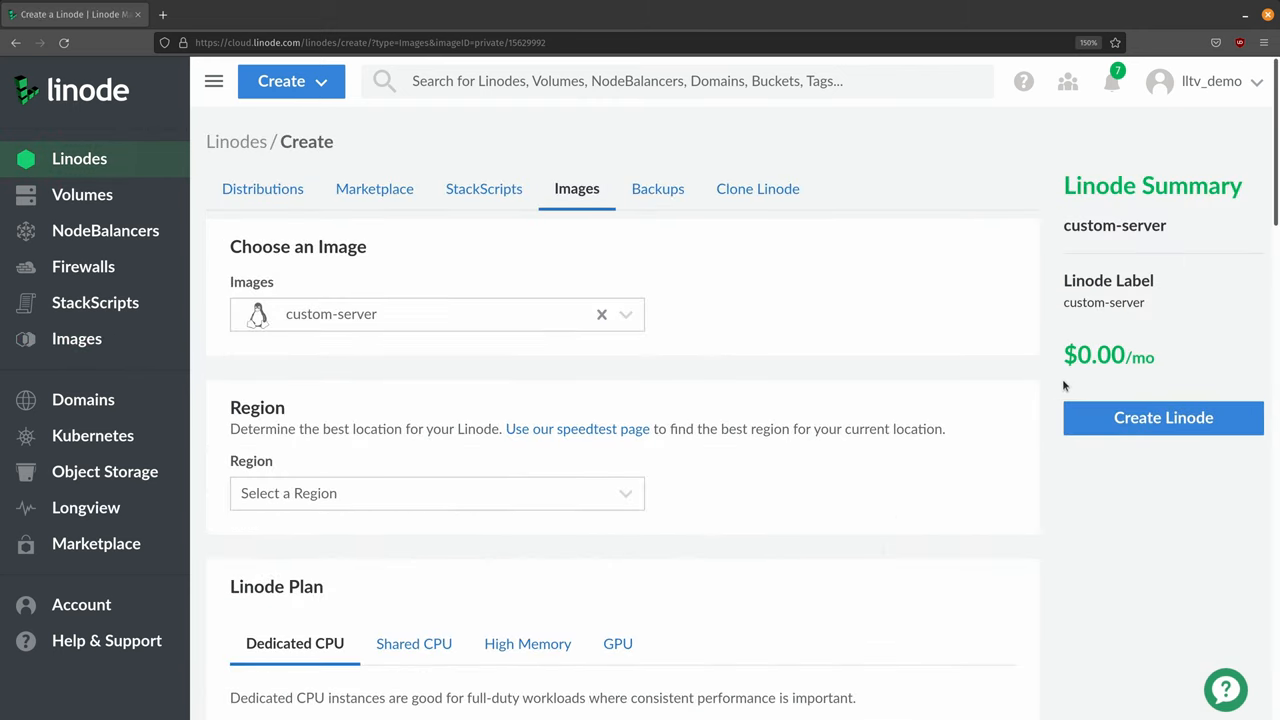
mouse_move(296, 332)
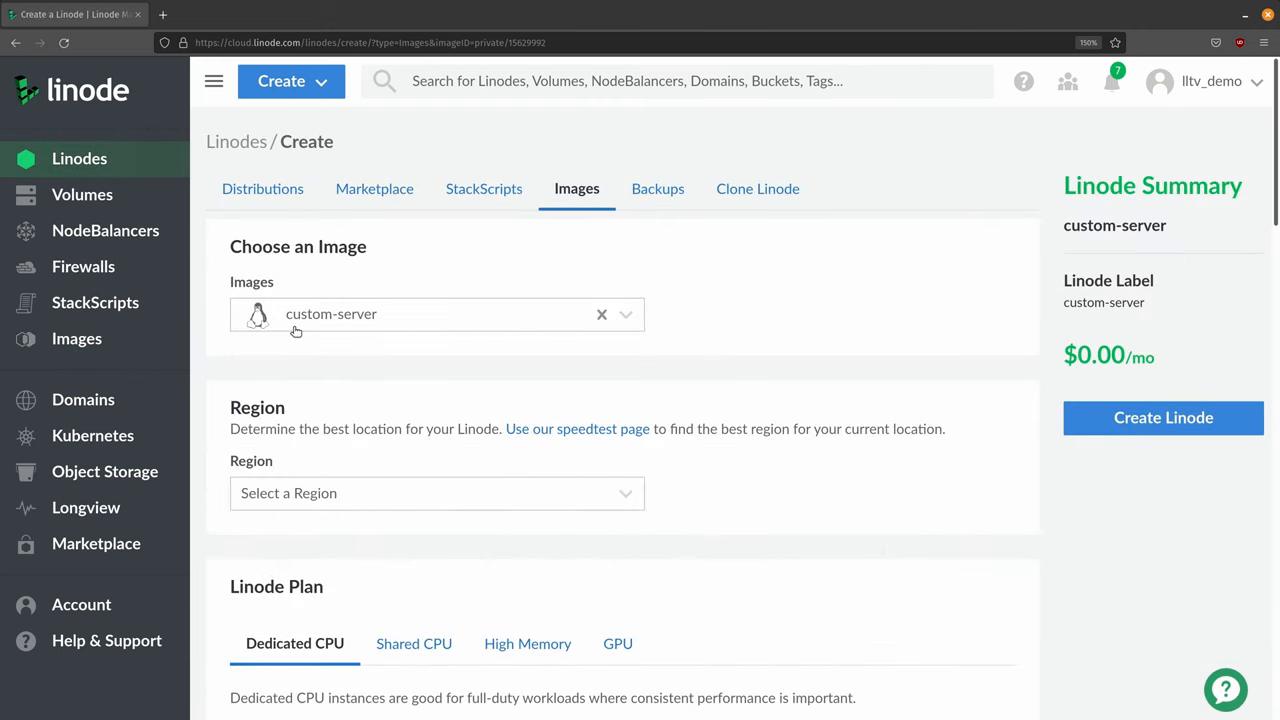
mouse_move(394, 320)
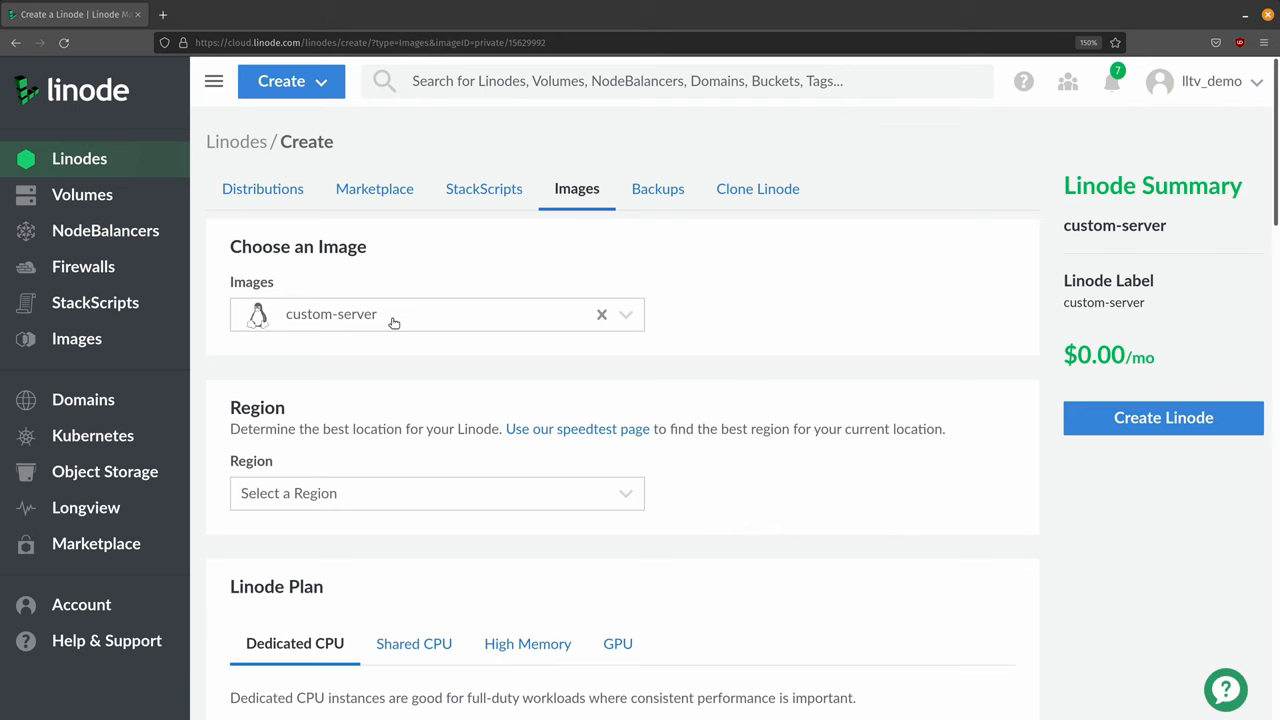
- Set the region to Toronto, ON and choose the Nanode 1 GB shared CPU plan
scroll("down", 3)
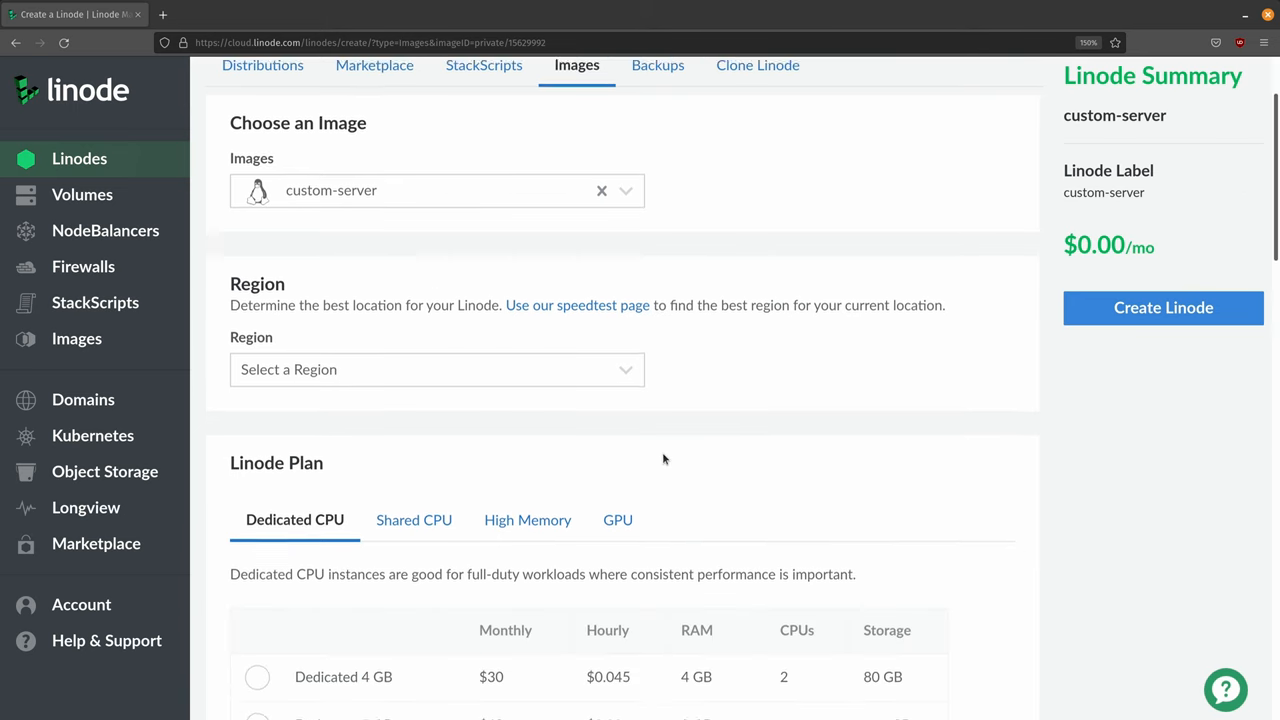
left_click(436, 368)
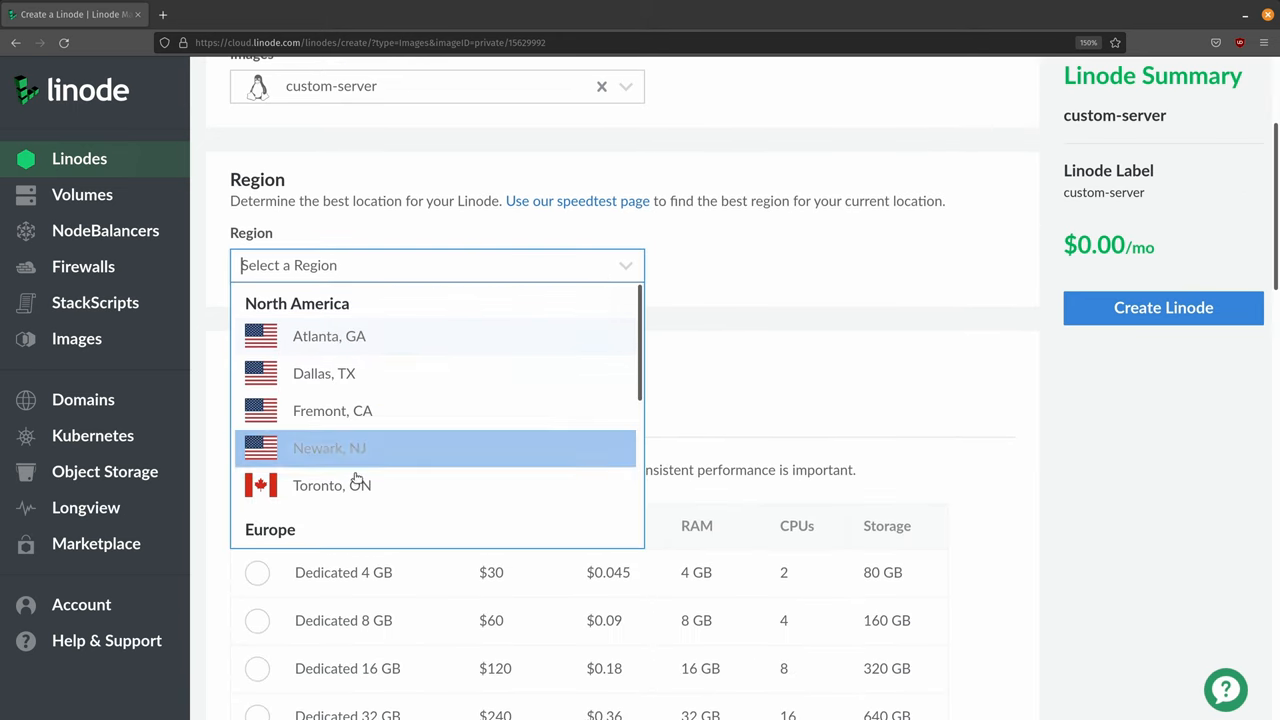
left_click(332, 486)
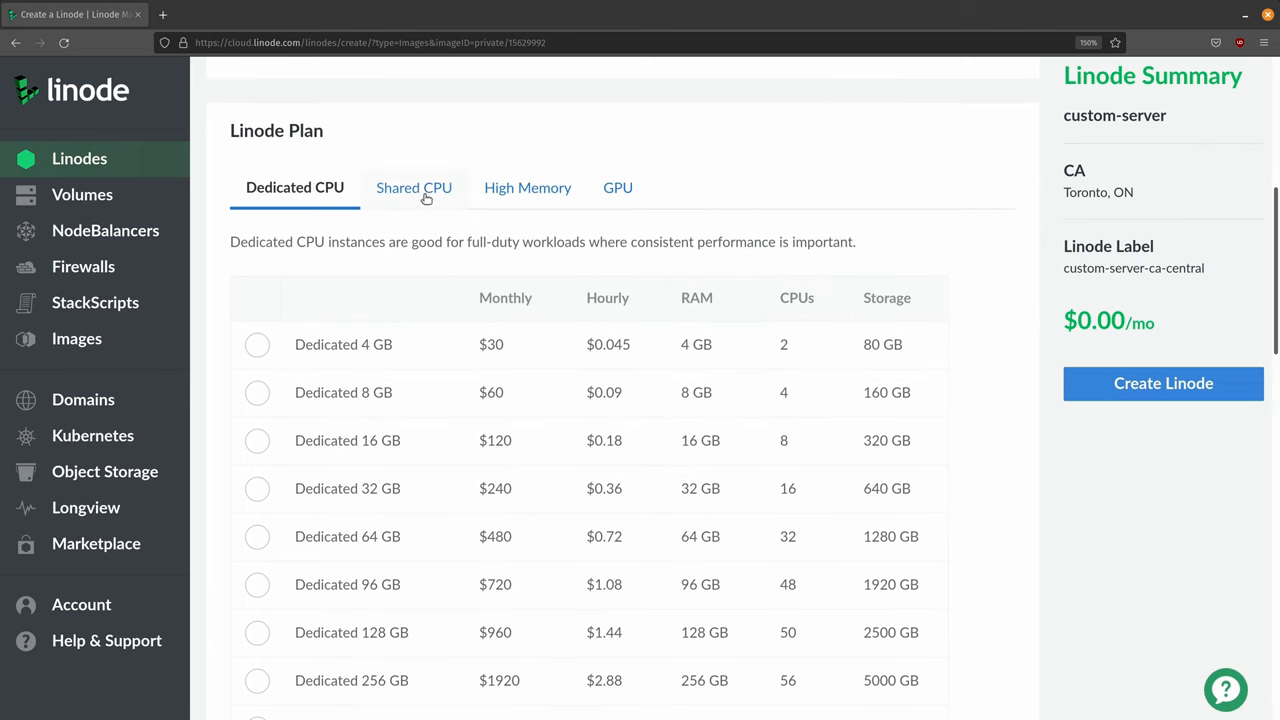
left_click(412, 188)
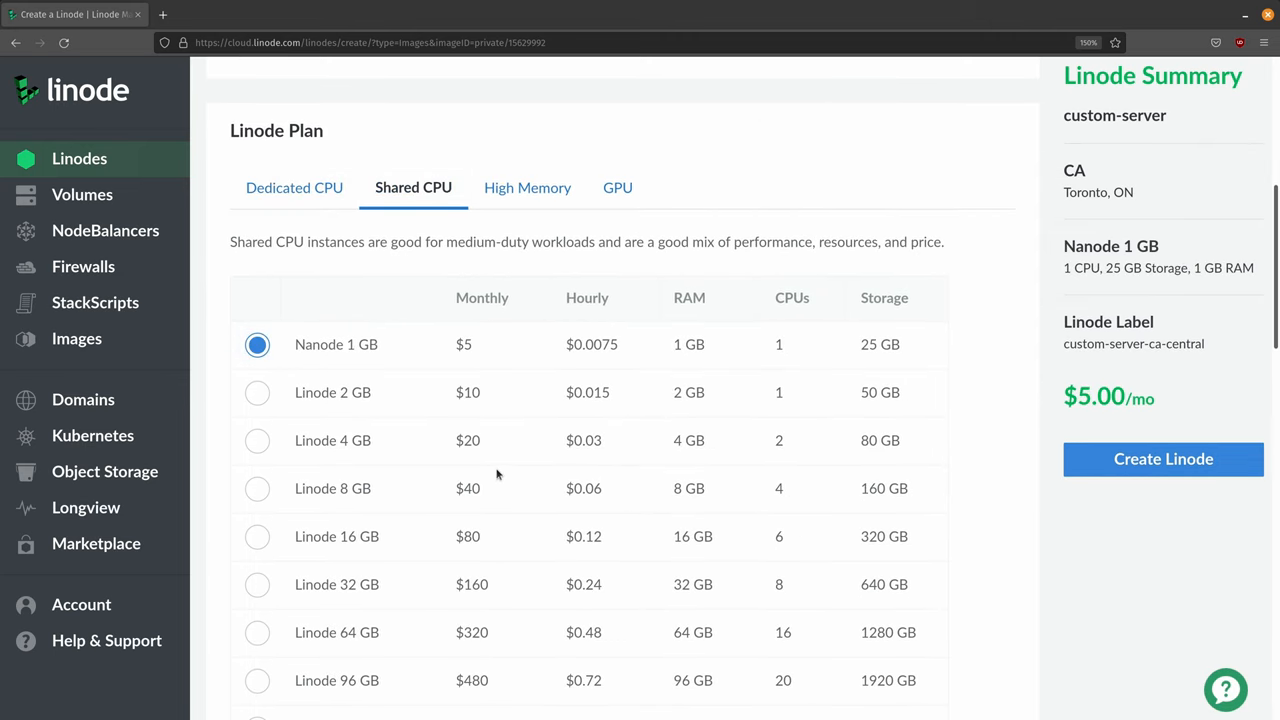
mouse_move(548, 488)
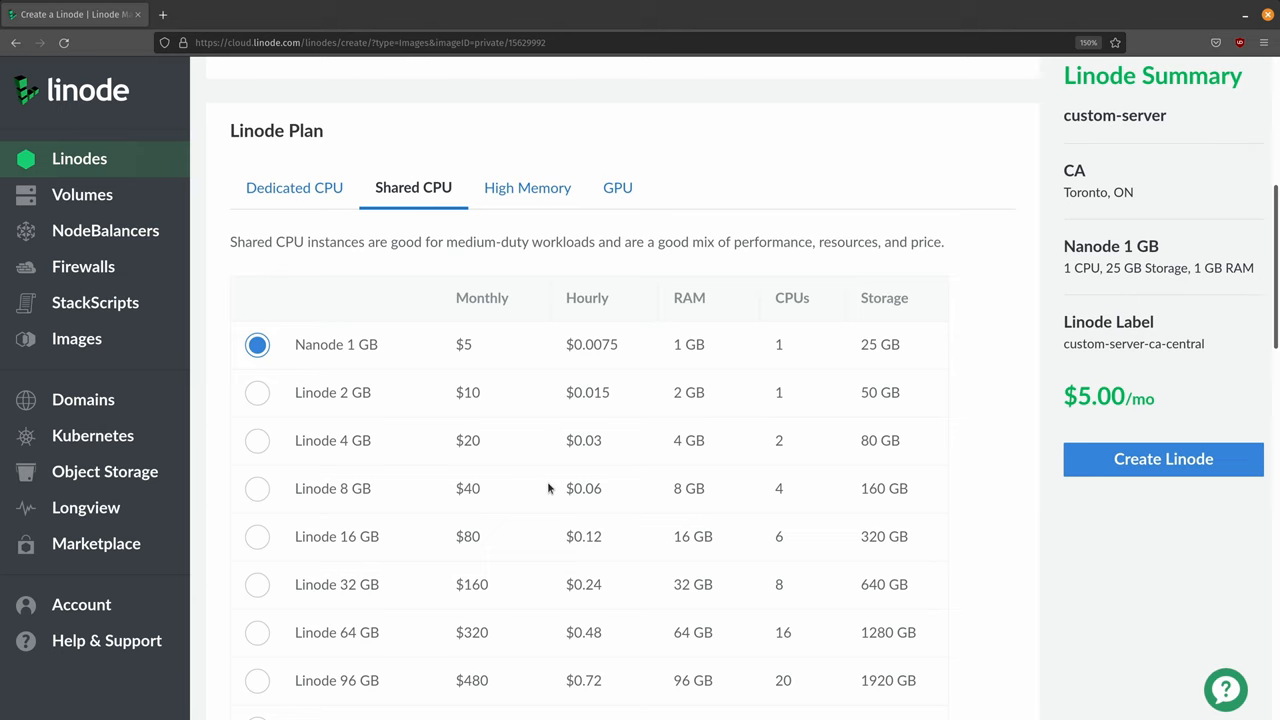
scroll("down", 3)
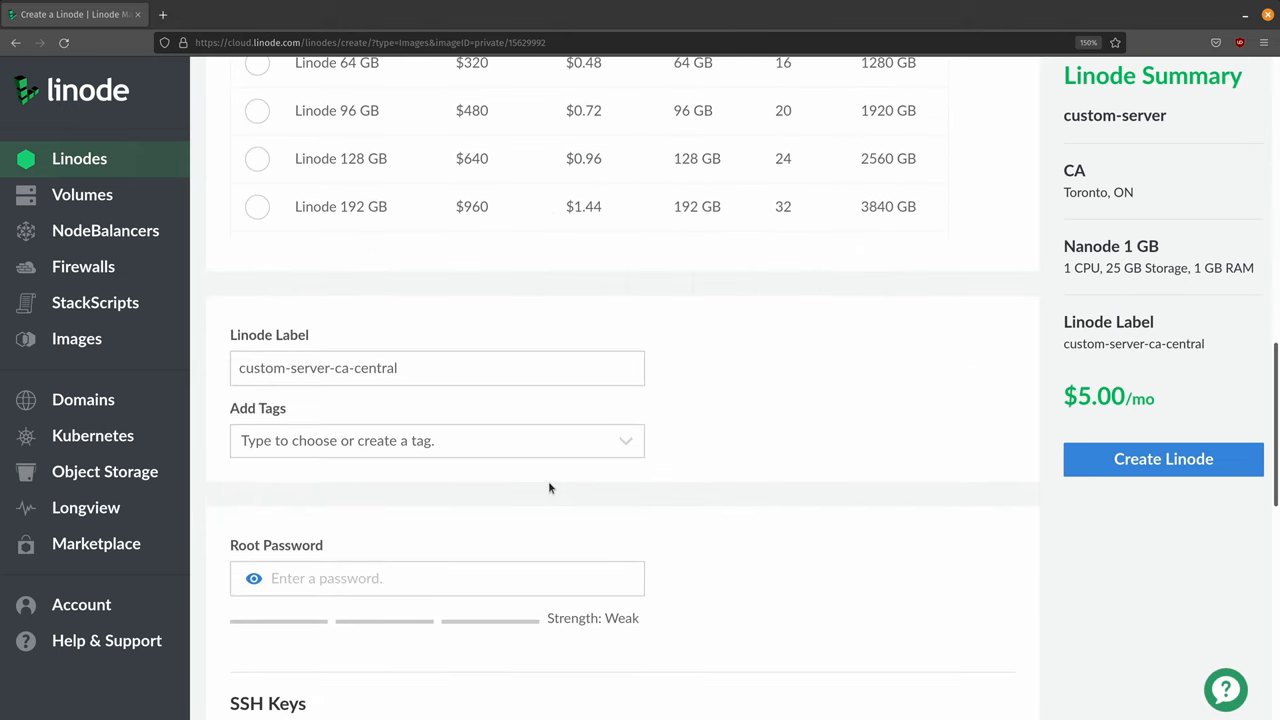
- Relabel the Linode as new-server
left_click(436, 368)
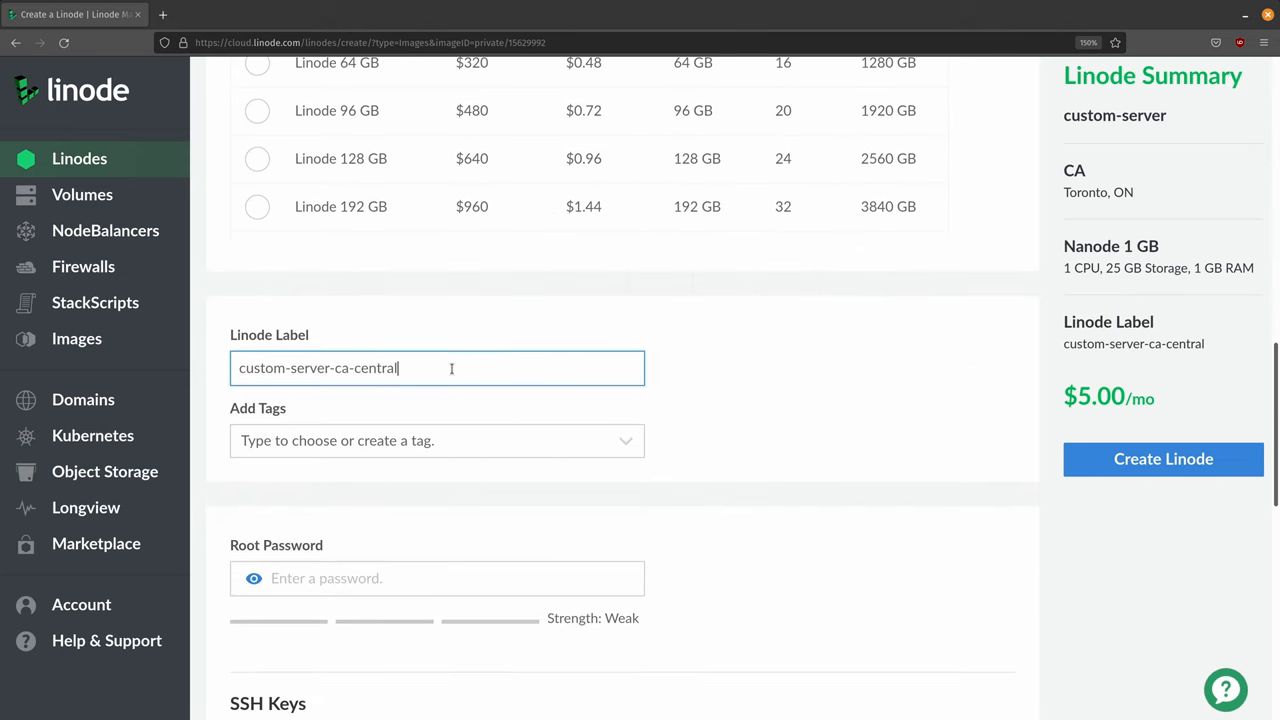
double_click(364, 368)
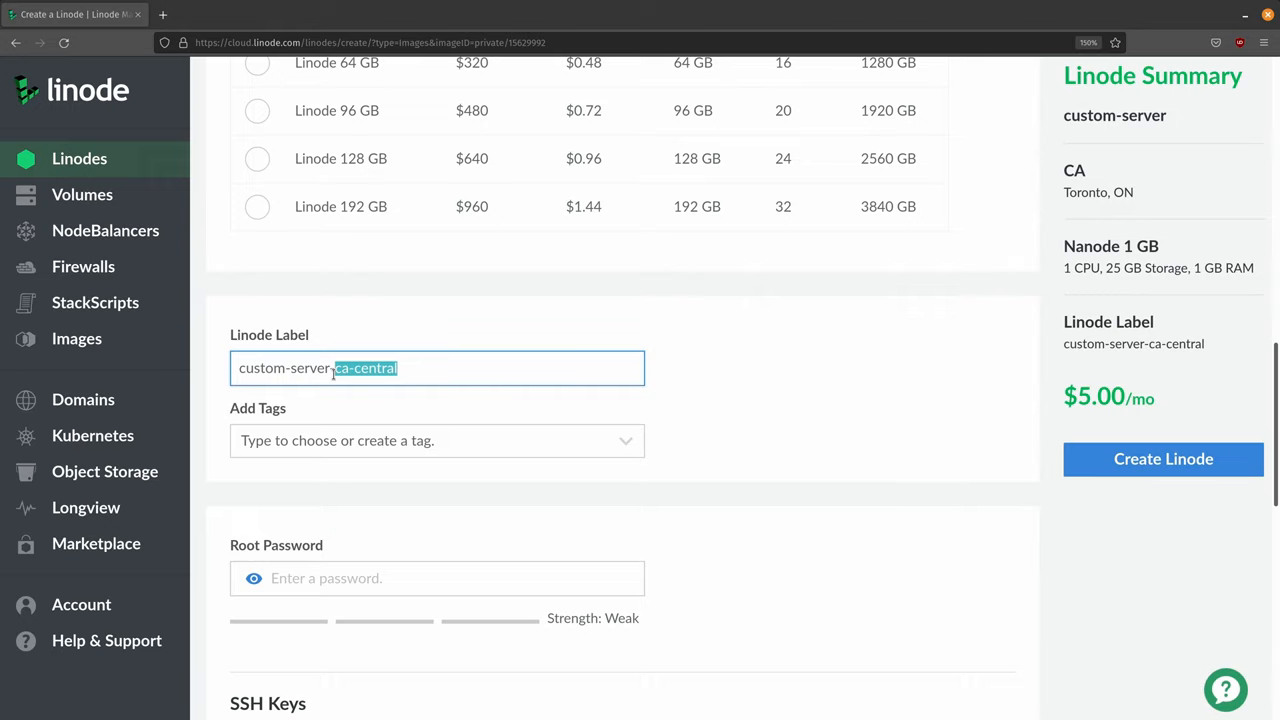
type("new-ser")
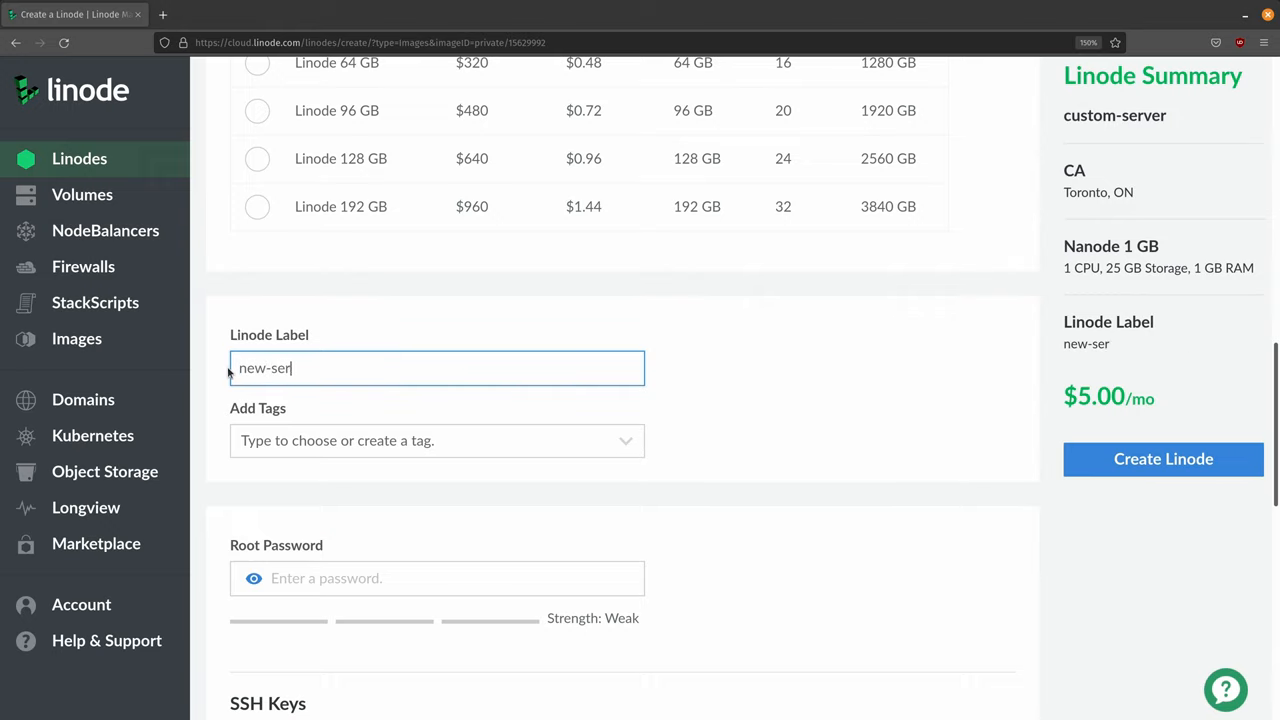
type("ver")
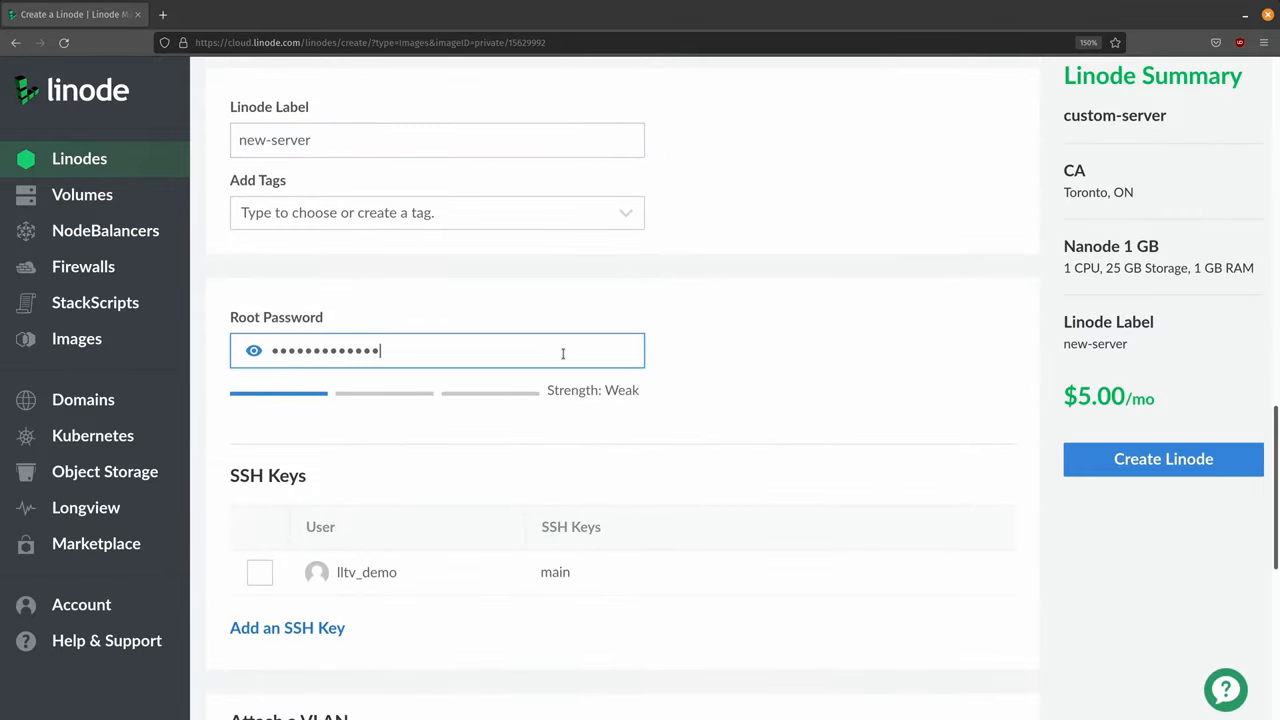
- Create the Linode with a root password and the chosen settings
scroll("down", 3)
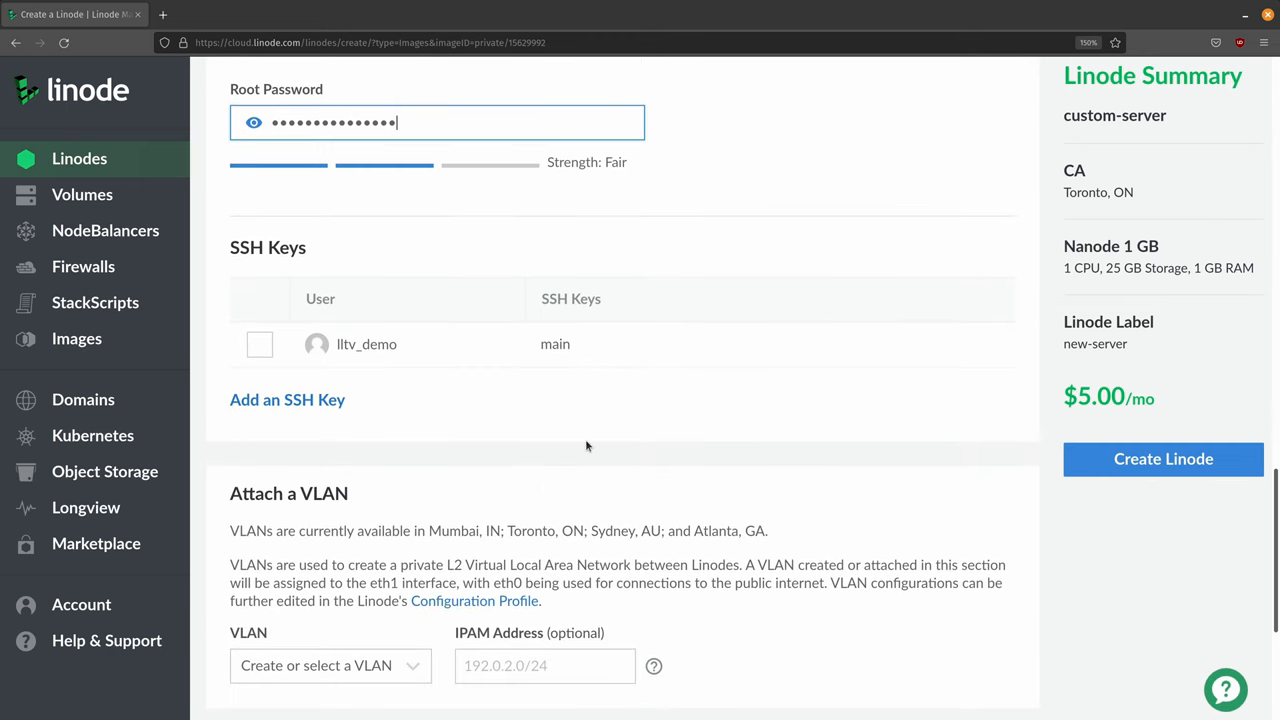
scroll("down", 3)
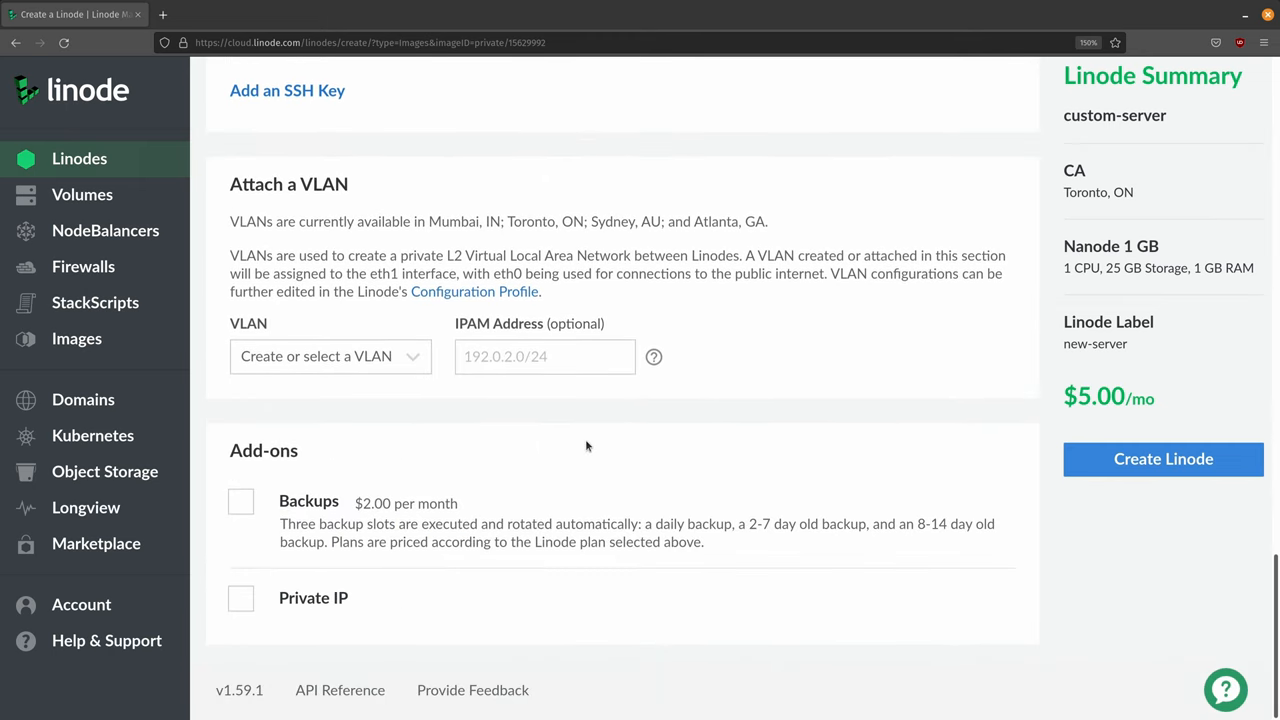
left_click(1164, 458)
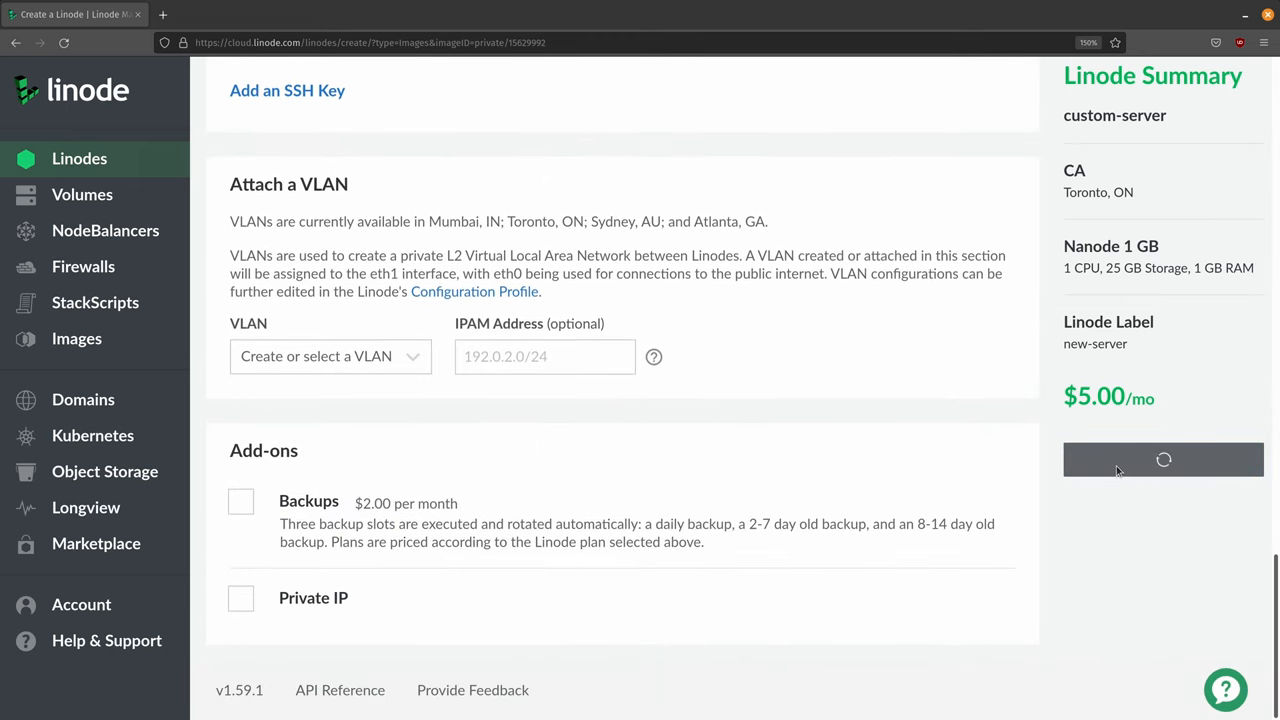
left_click(1164, 458)
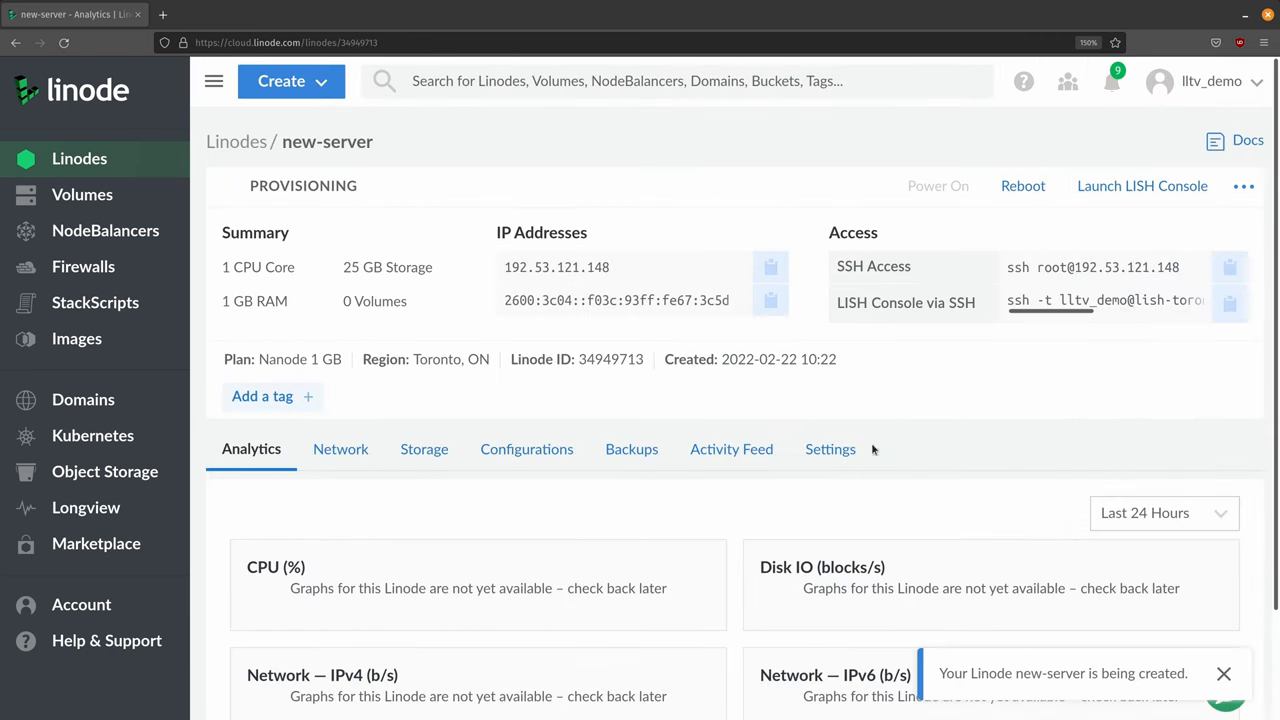
mouse_move(590, 268)
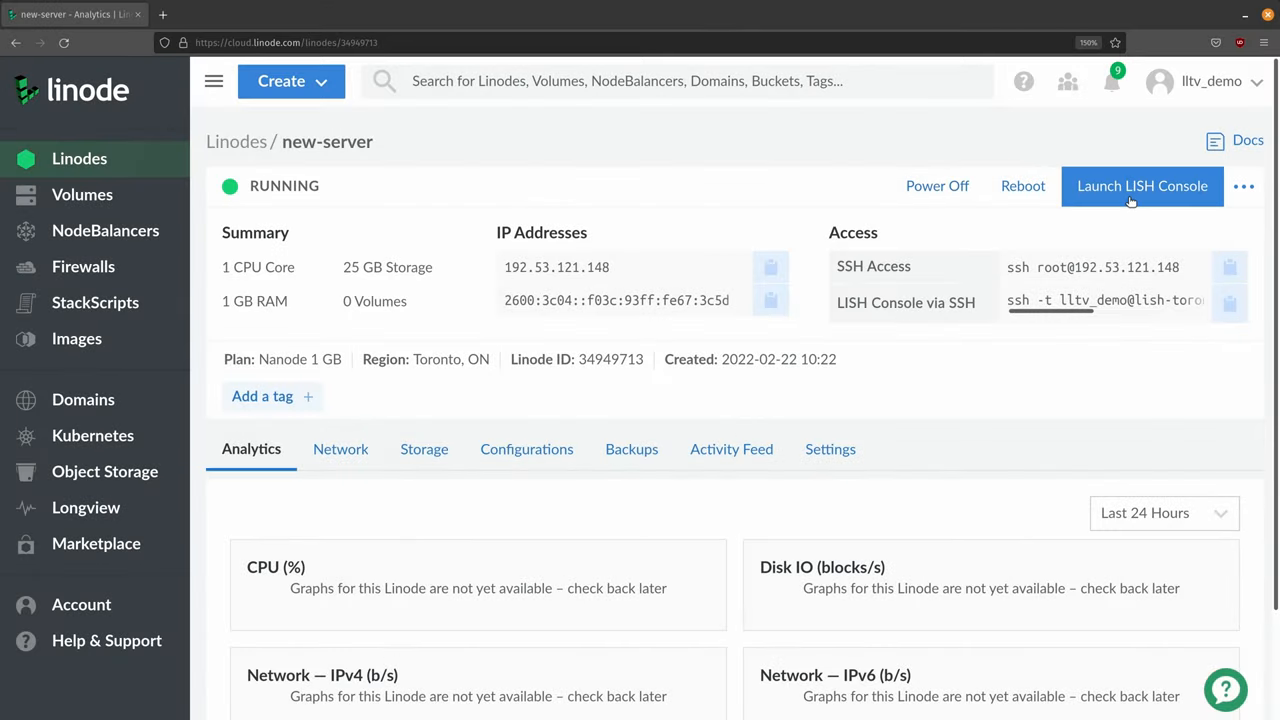
- Launch the LISH console for the running new-server
left_click(1142, 186)
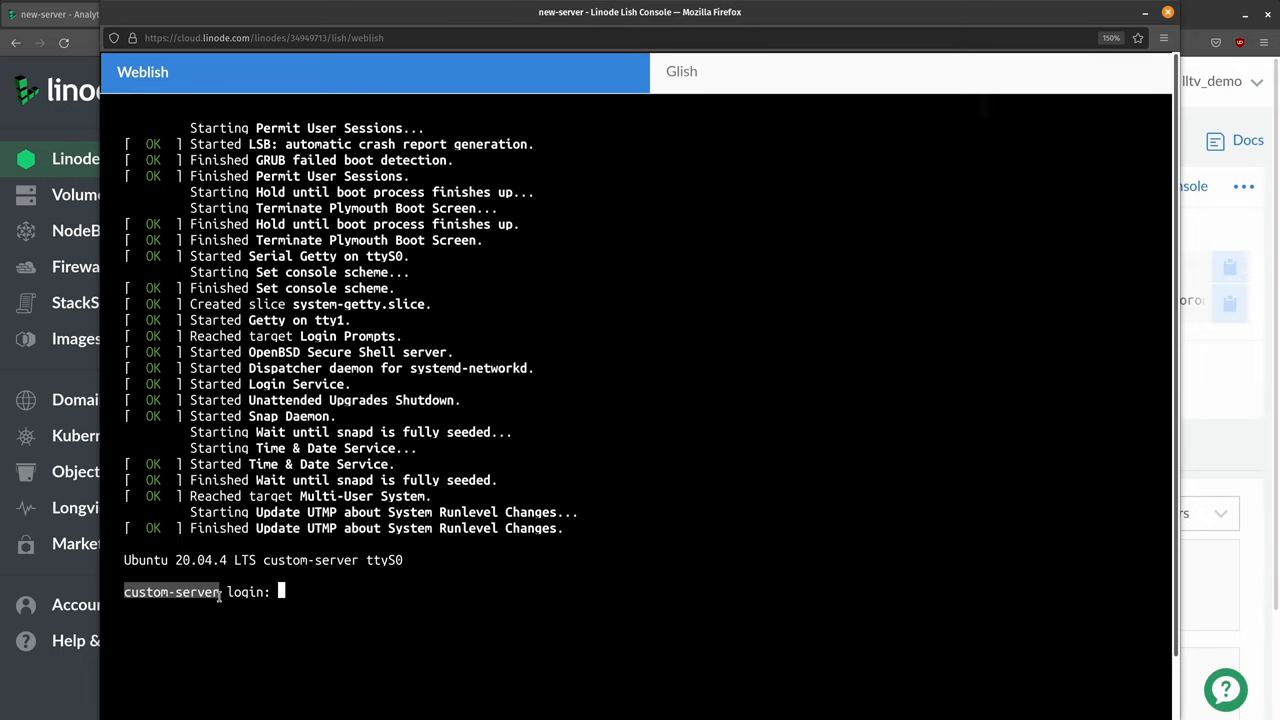
mouse_move(416, 592)
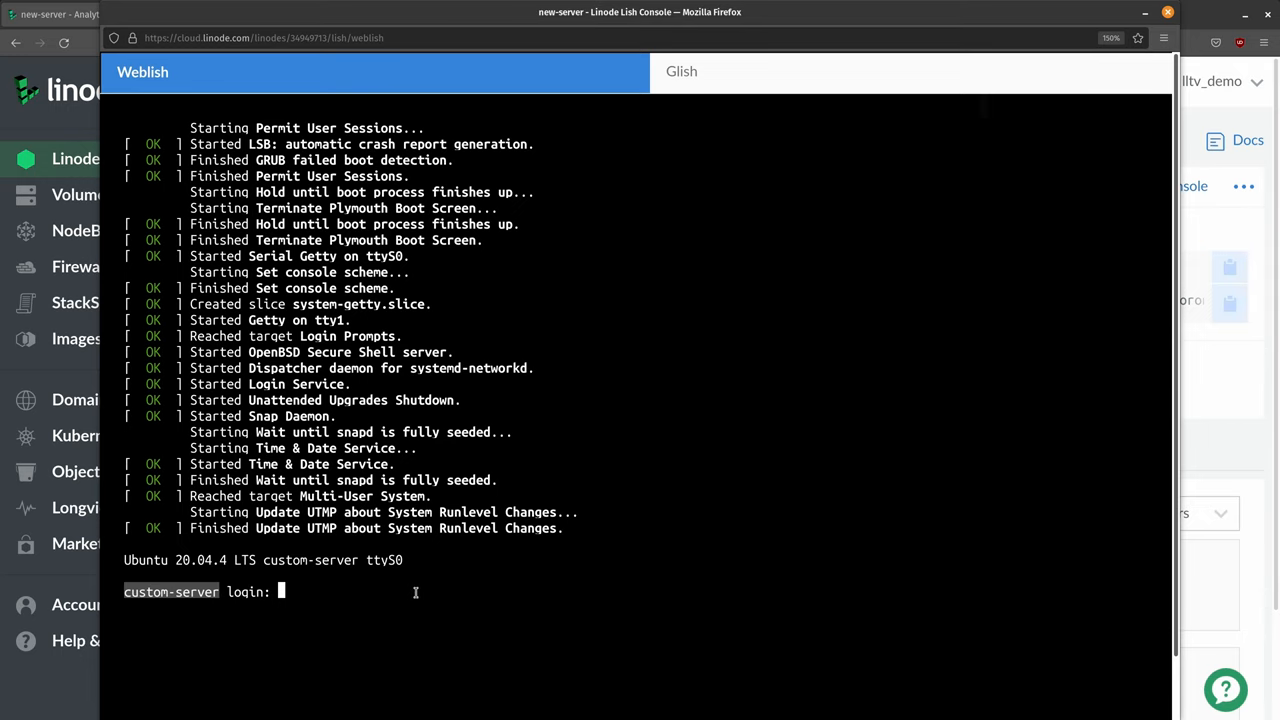
- Log in as root with the root password at the LISH login prompt
type("root")
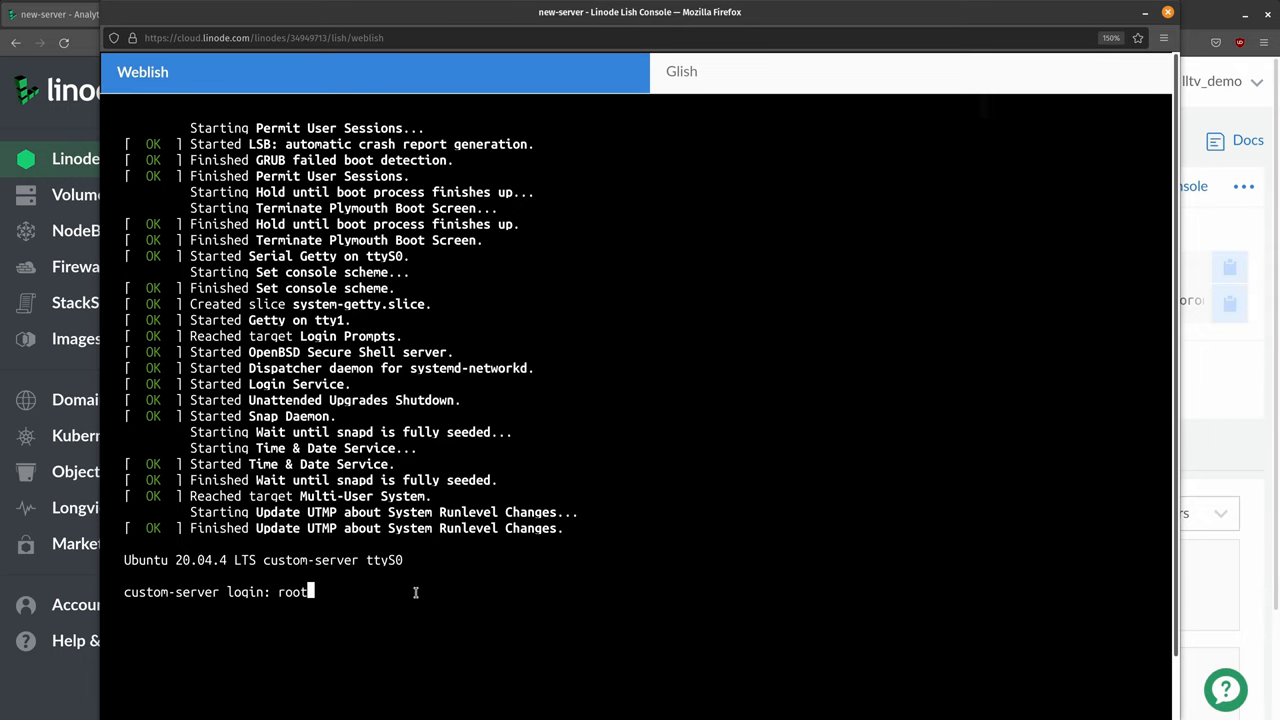
key("Return")
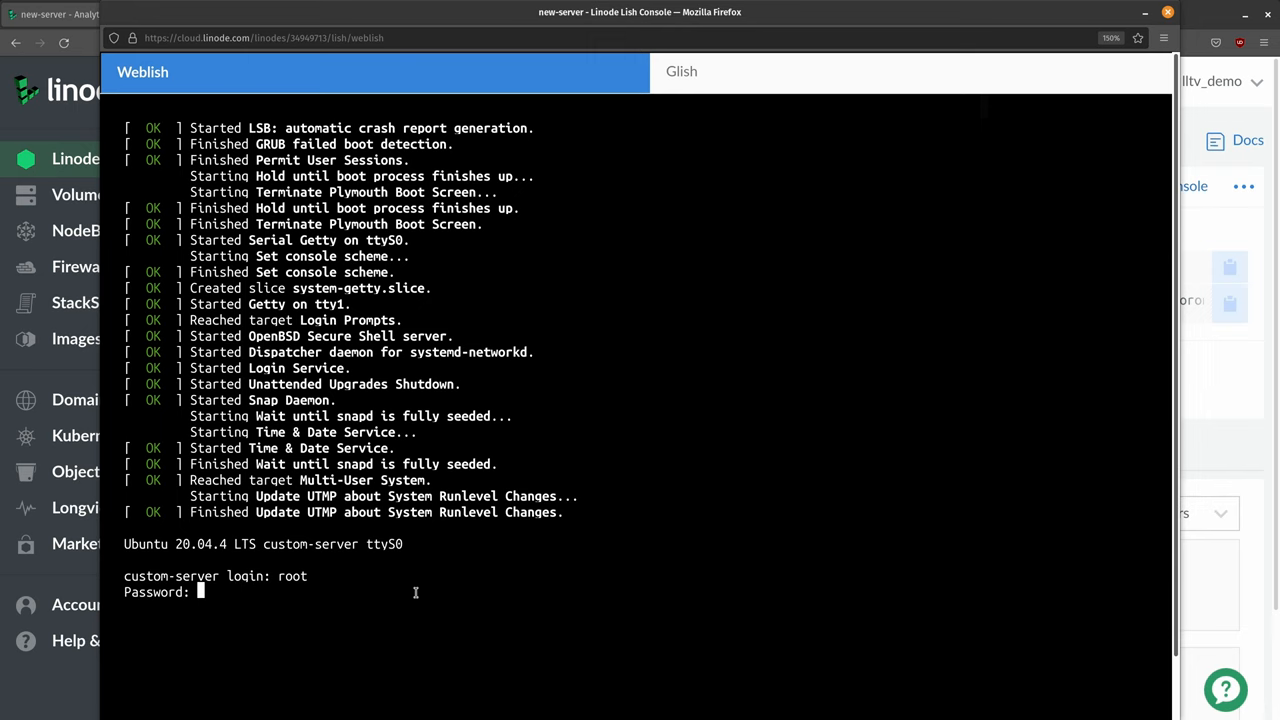
key("Return")
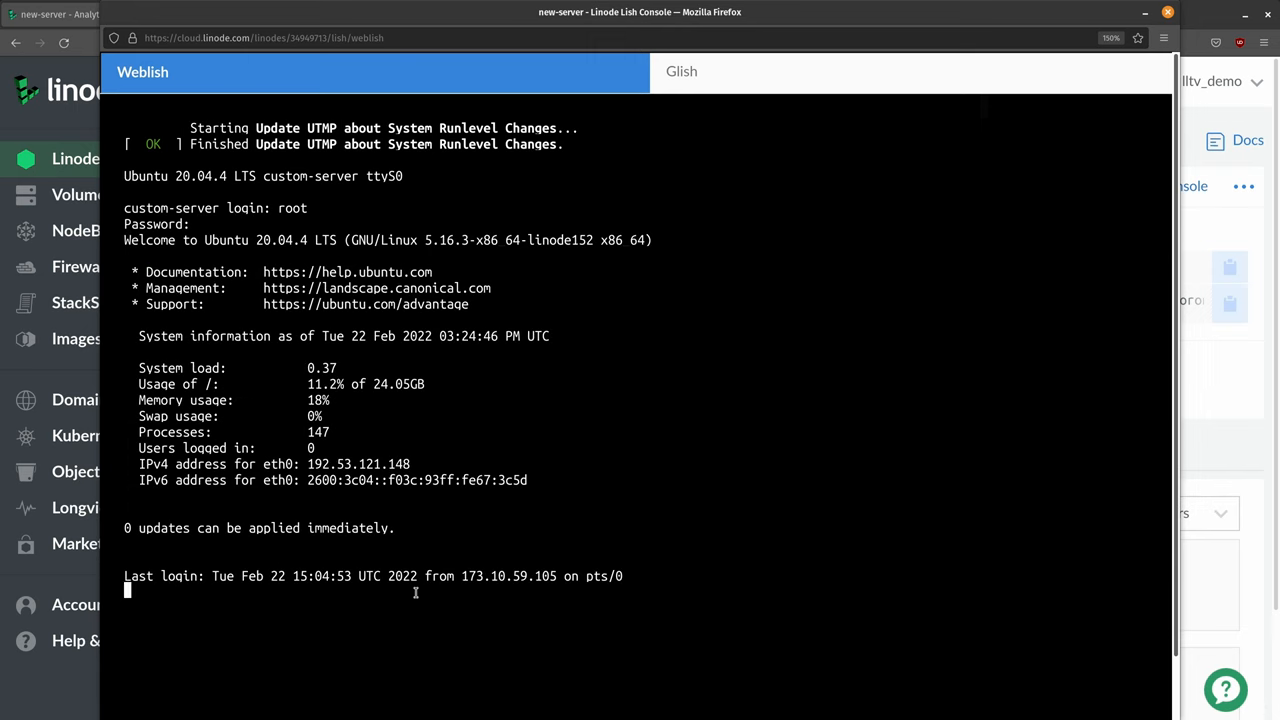